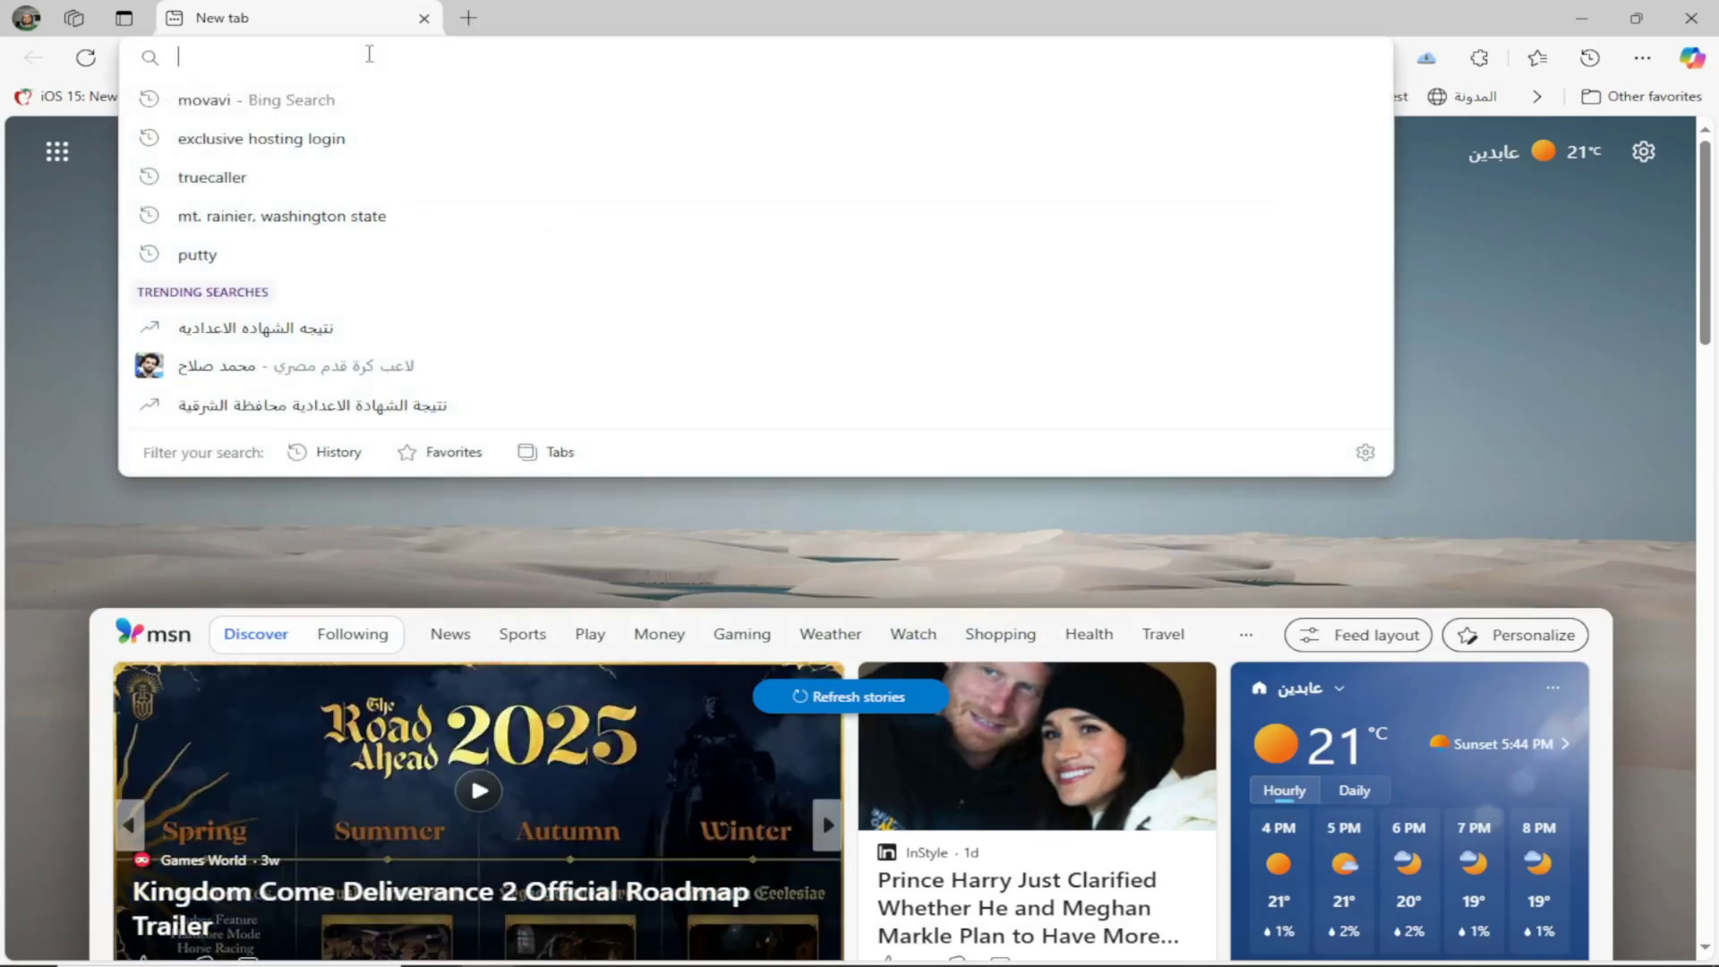
Step: Navigate Edge to colab.research.google.com via the address bar
{"action": "type", "text": "copilot.microsoft.com"}
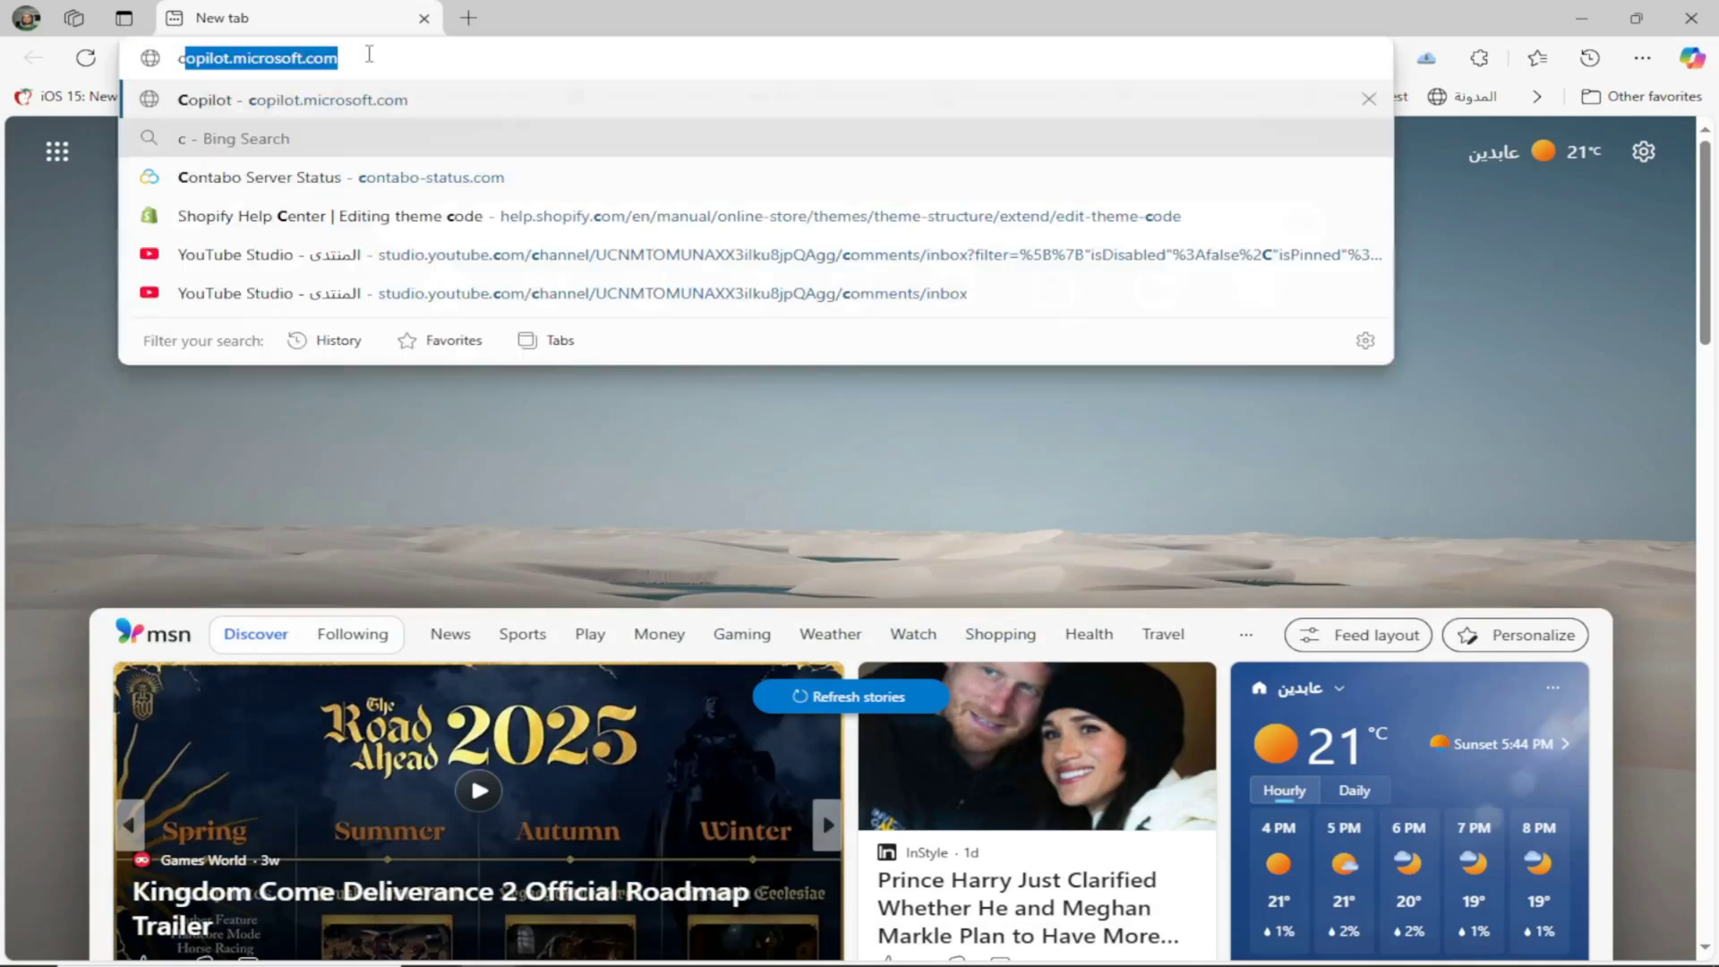
{"action": "type", "text": "colab."}
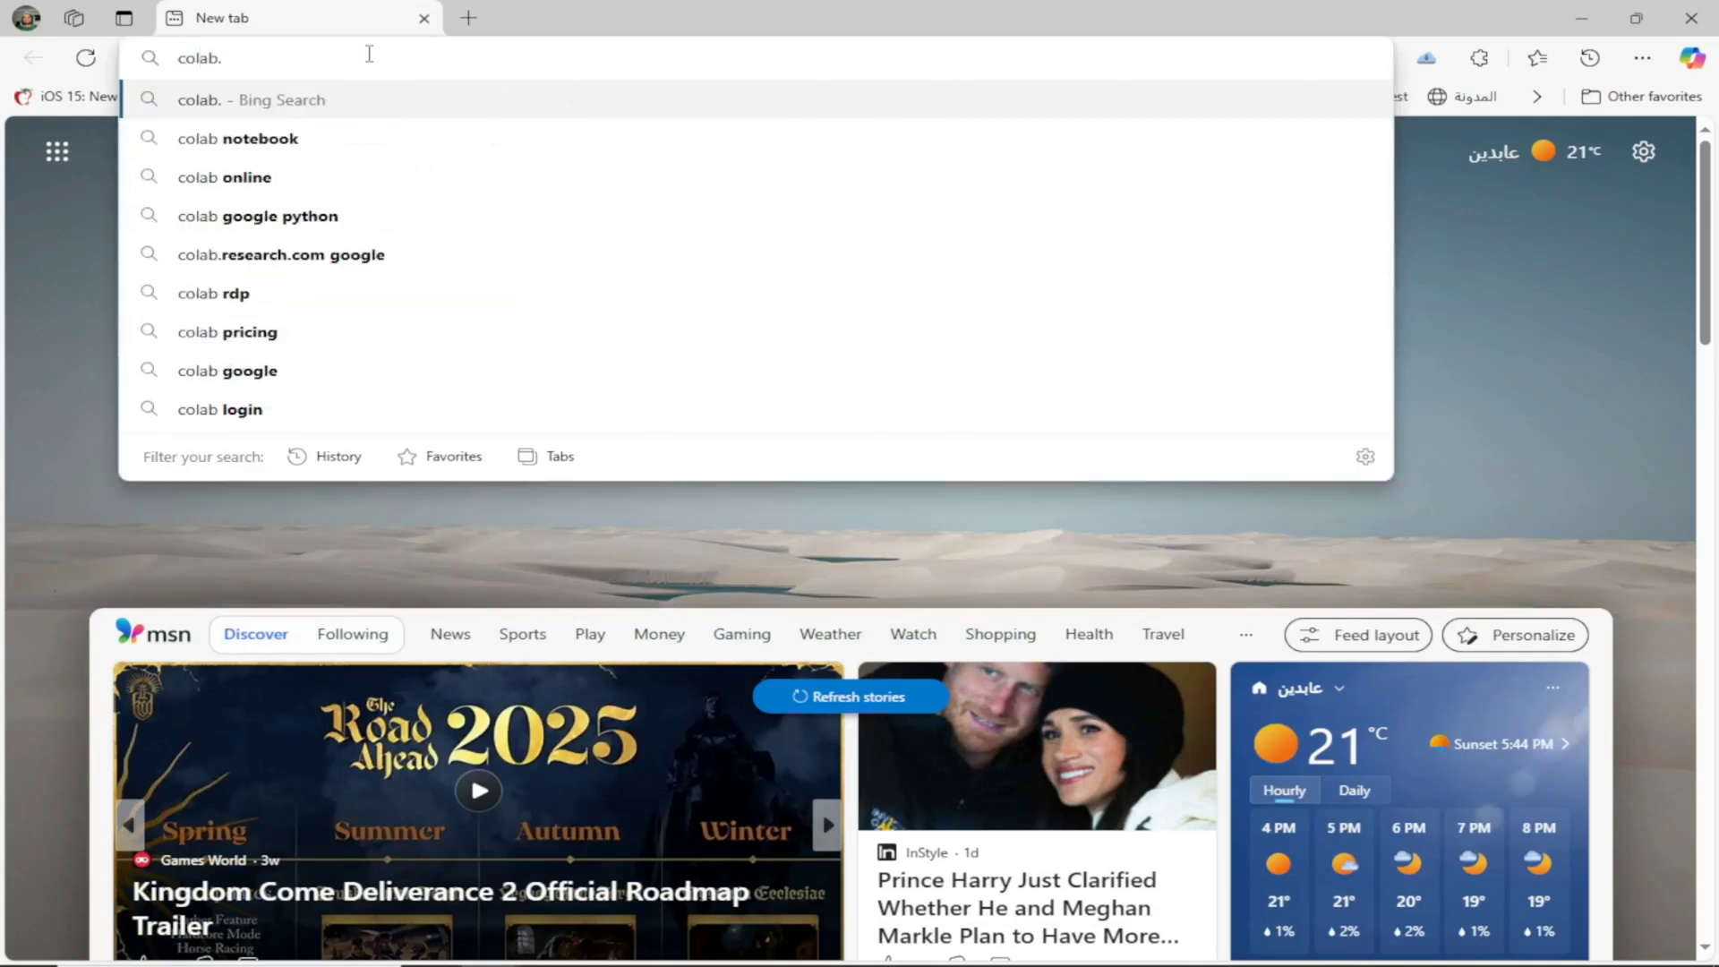
{"action": "type", "text": "re"}
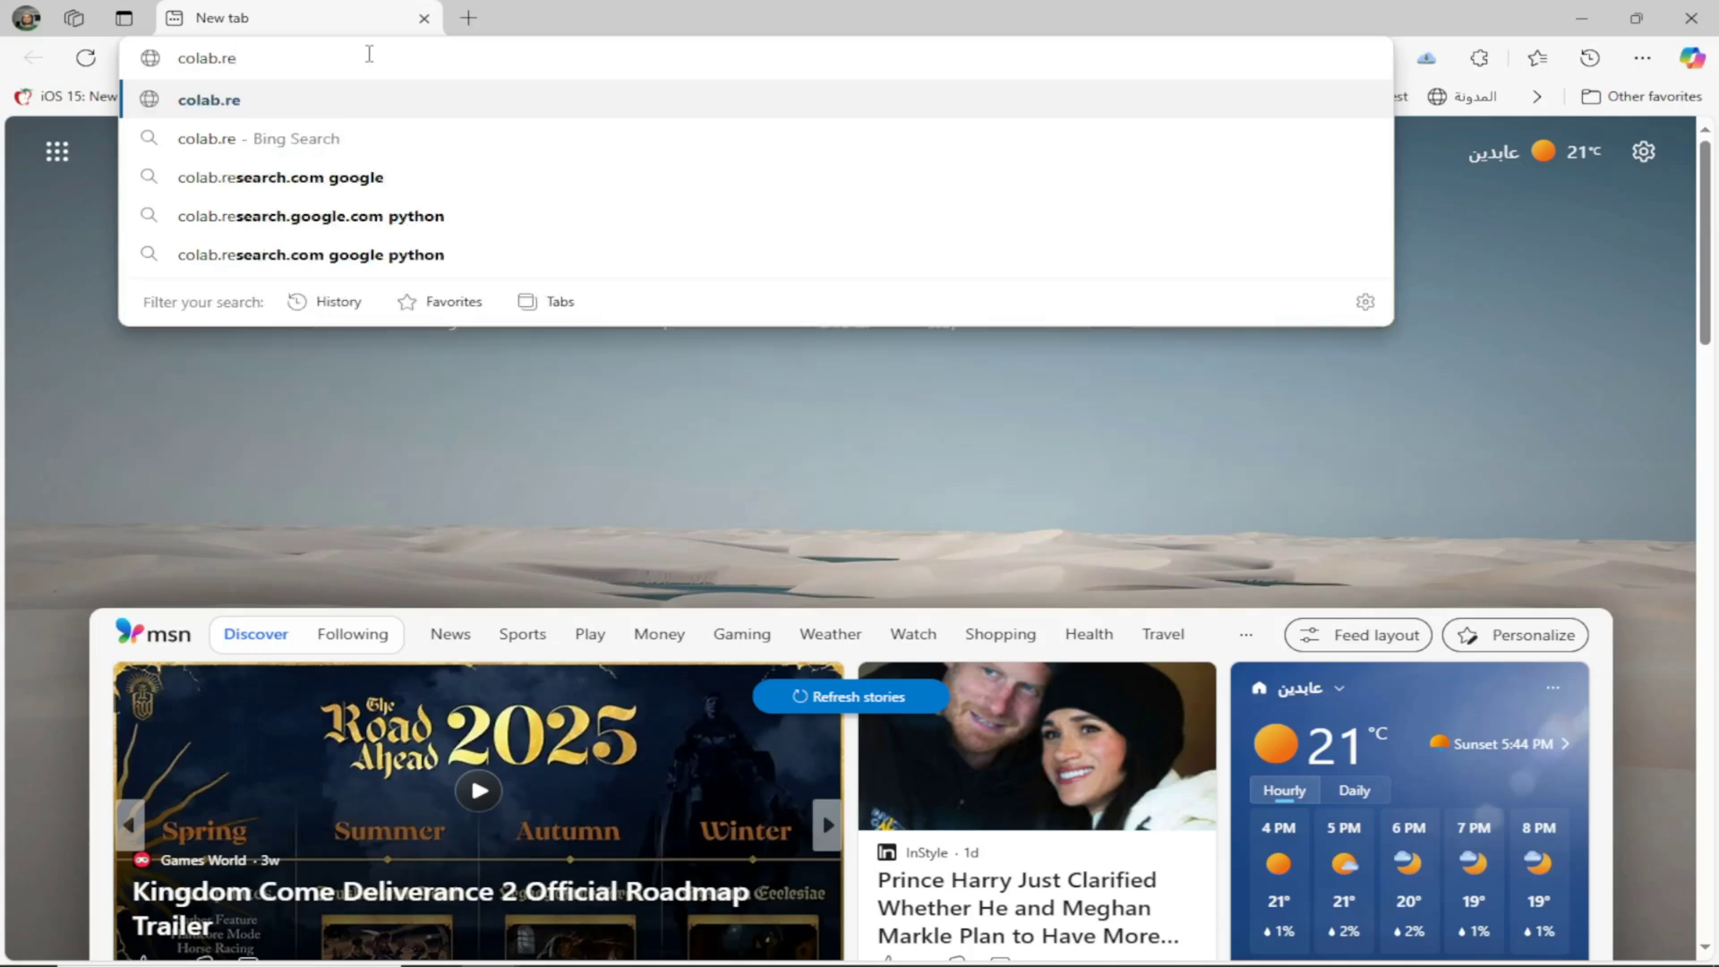
{"action": "type", "text": "searc"}
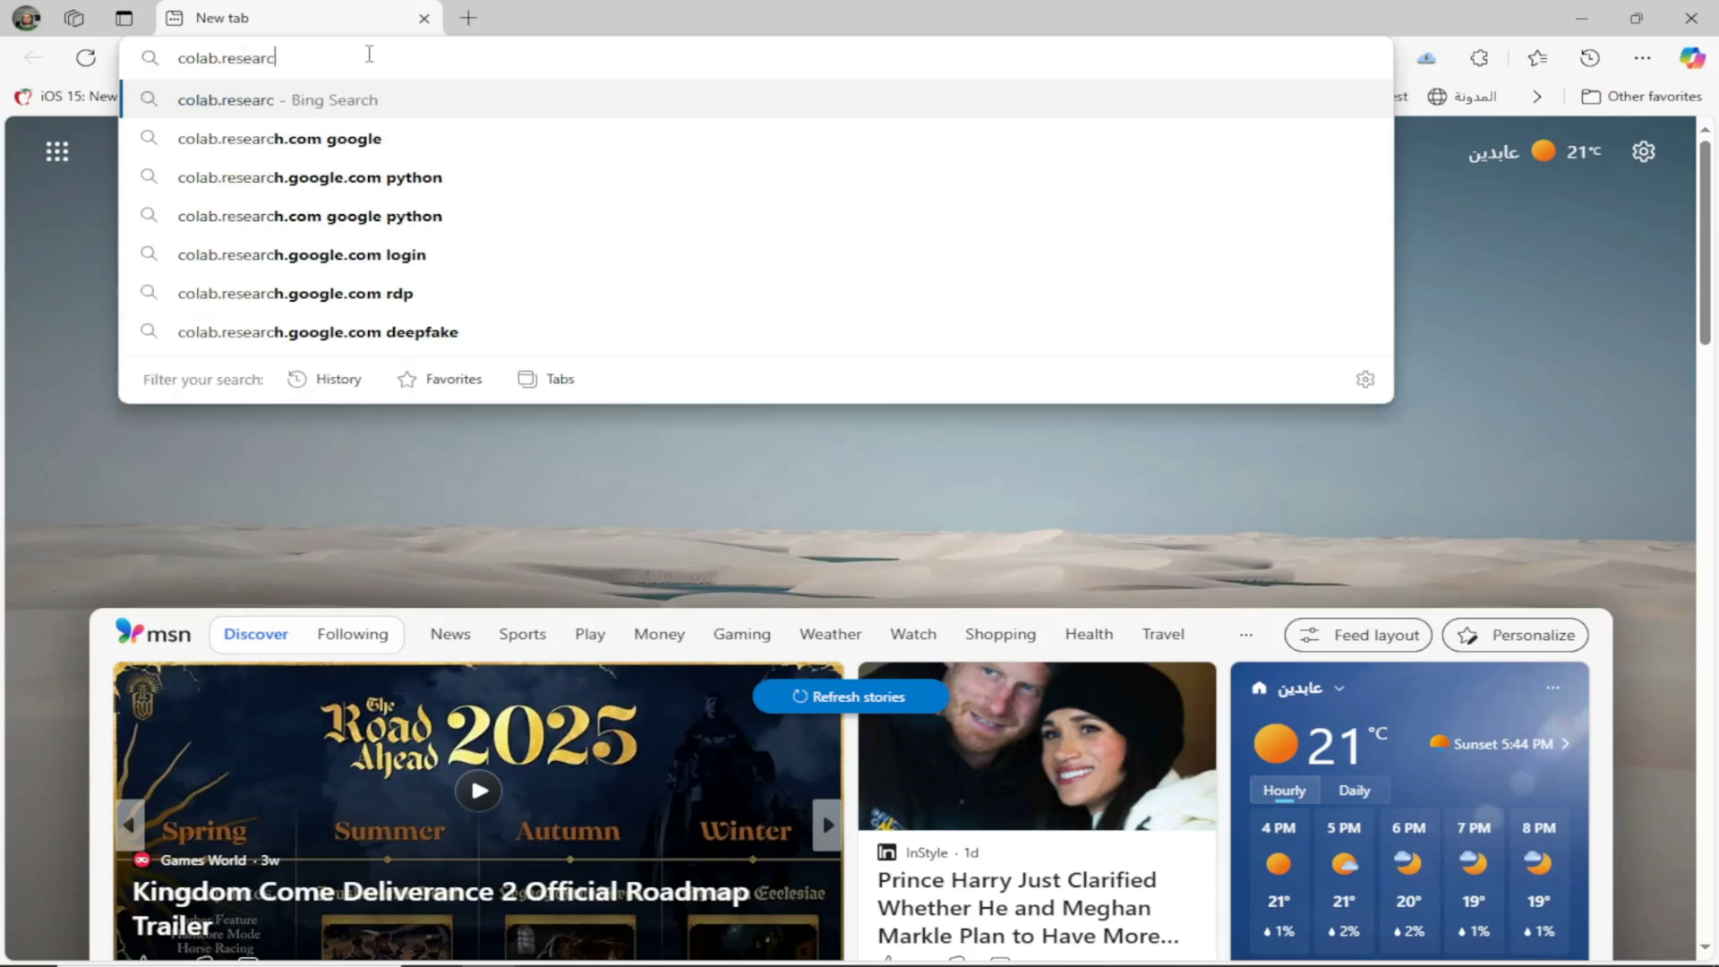
{"action": "type", "text": "h.google.com"}
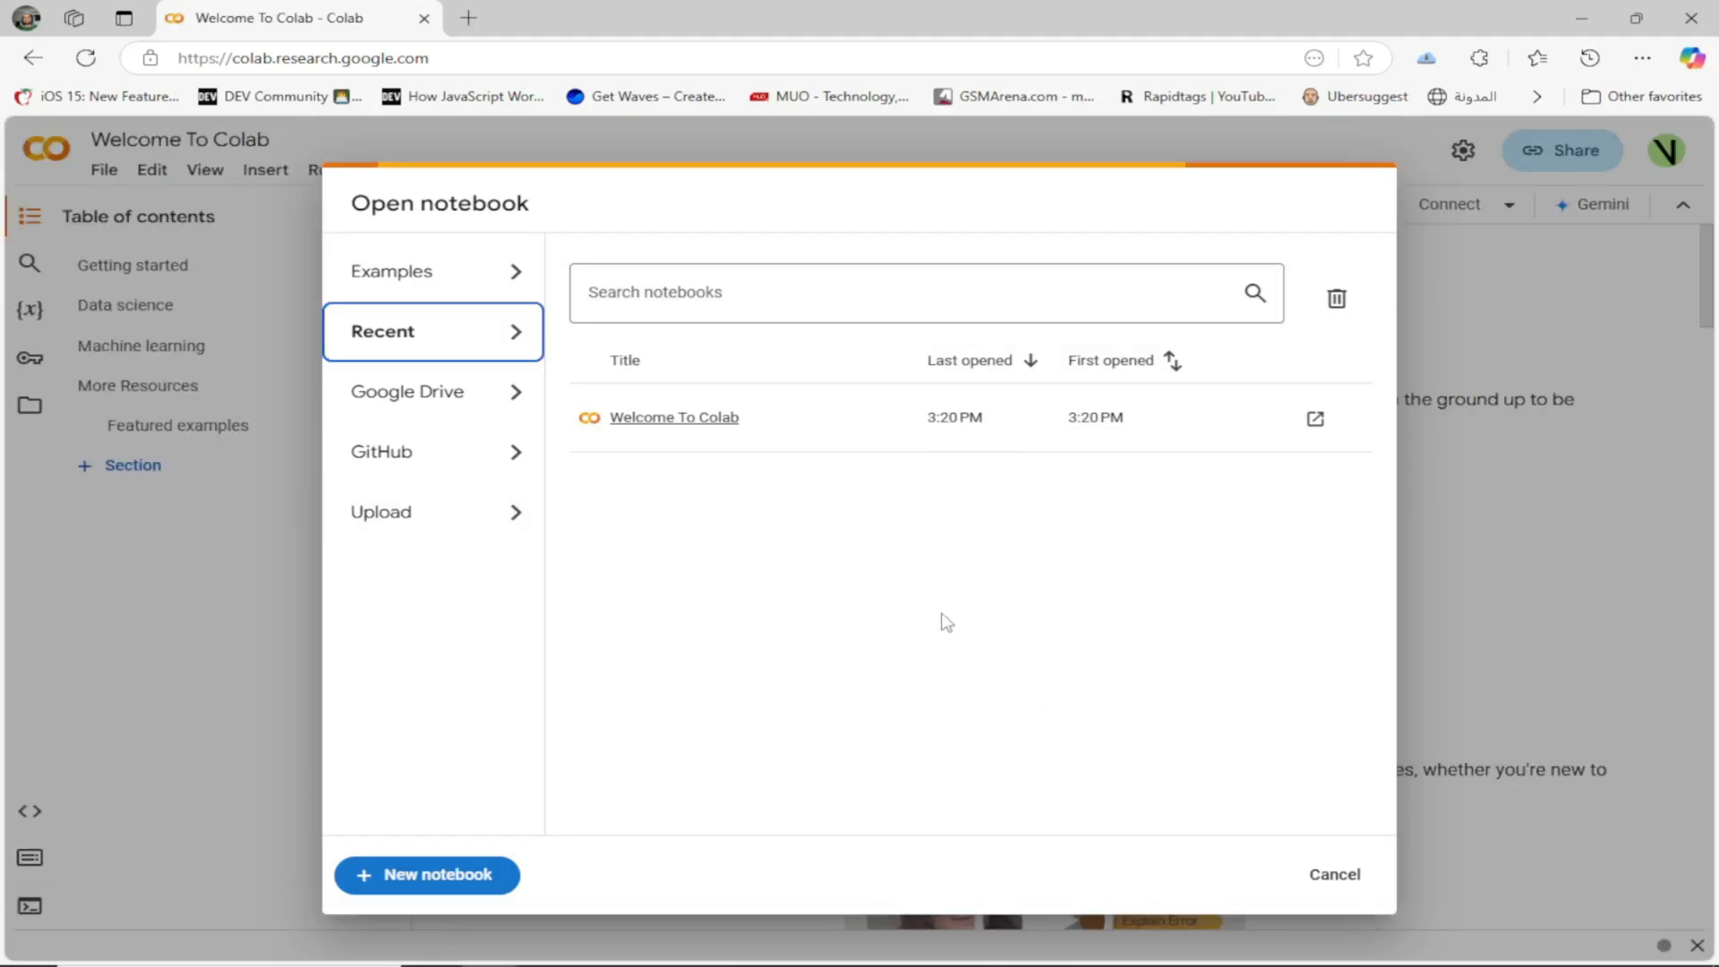
{"action": "mouse_move", "coordinate": [673, 417]}
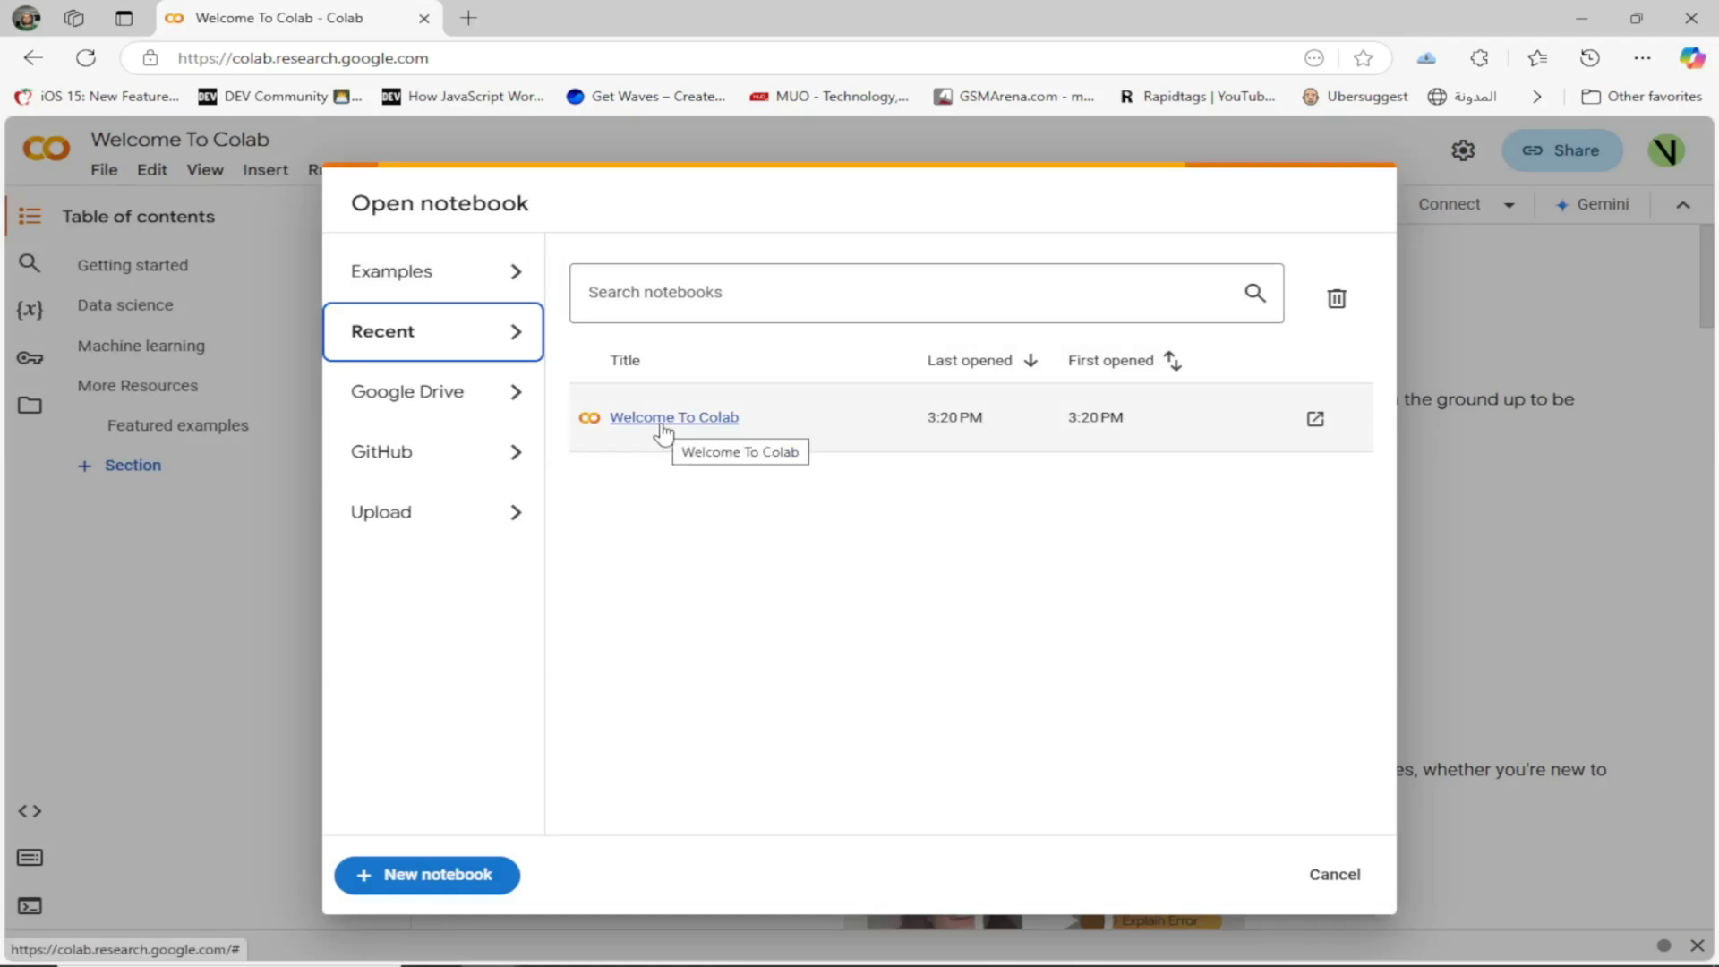
Step: Open the recent Welcome To Colab notebook and accept Gemini's privacy notice with Continue
{"action": "left_click", "coordinate": [673, 417]}
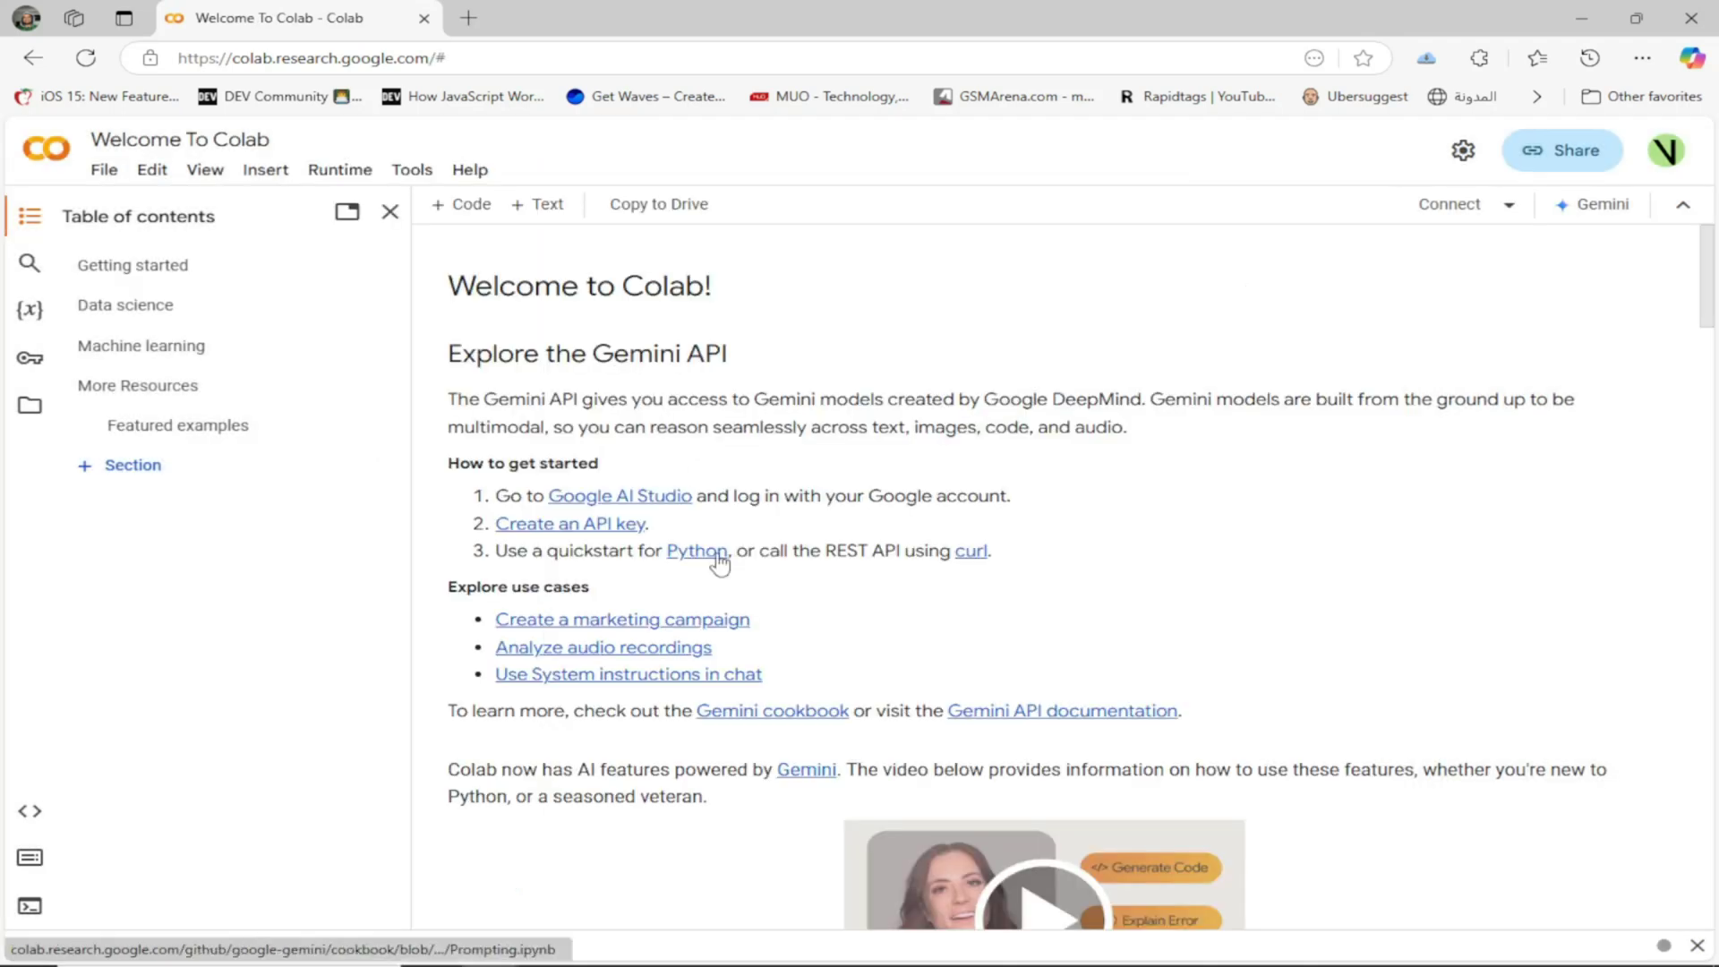
{"action": "mouse_move", "coordinate": [1415, 394]}
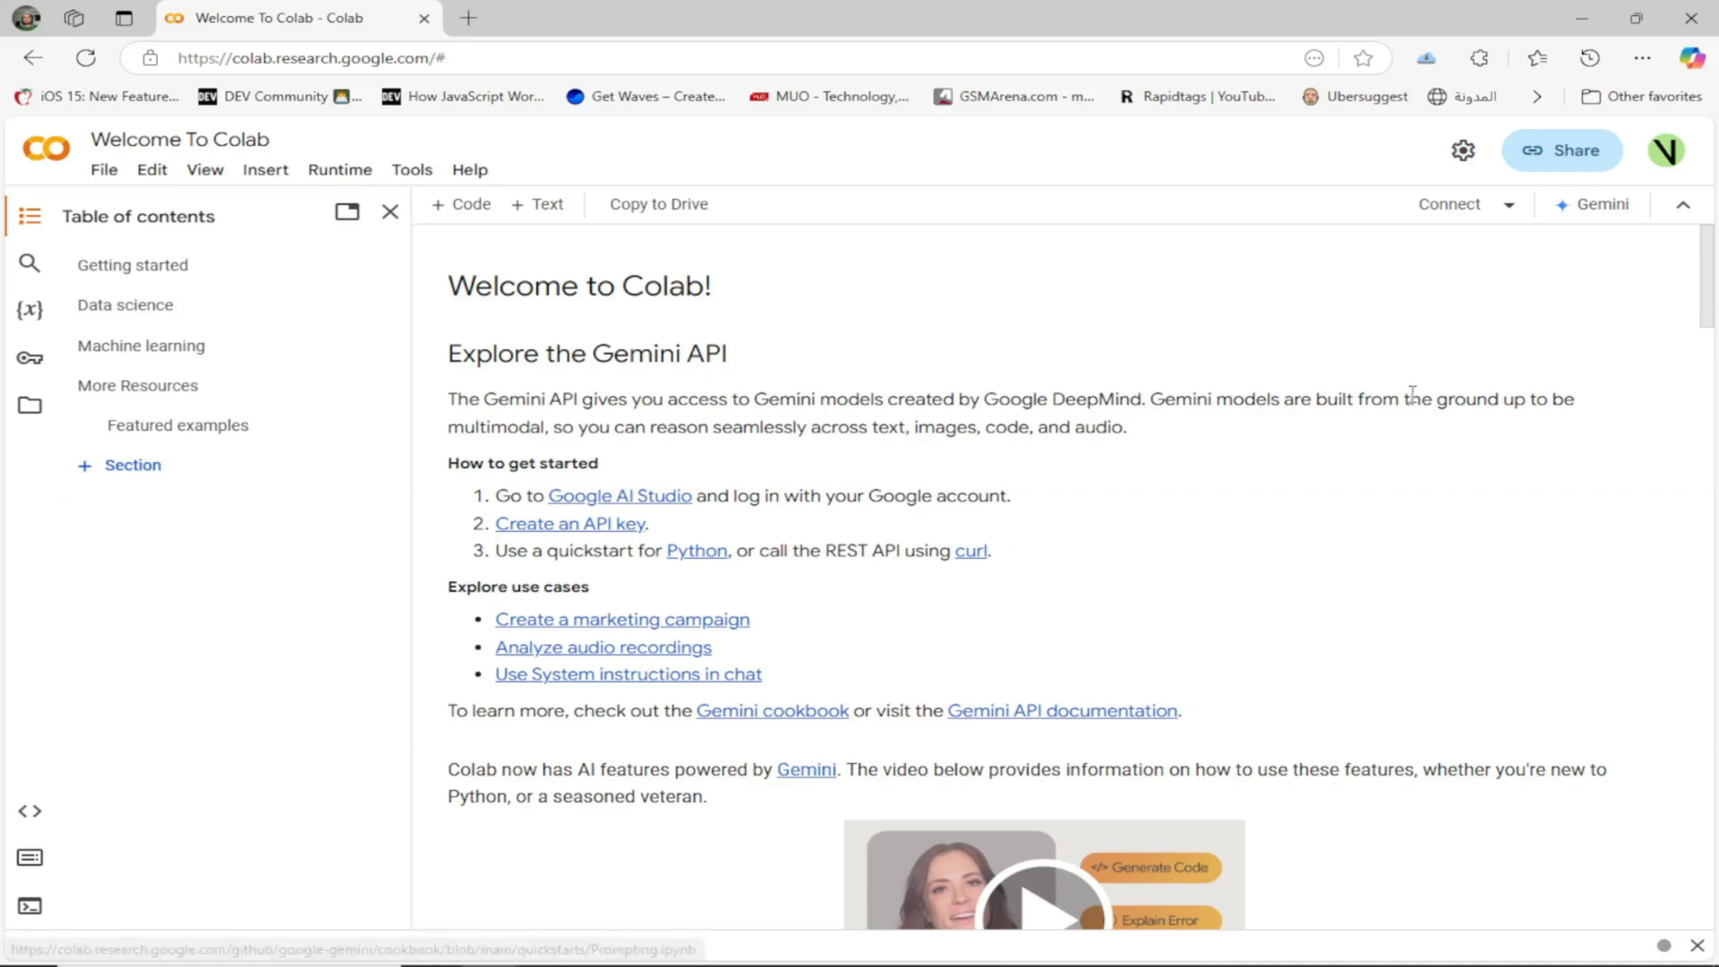
{"action": "mouse_move", "coordinate": [1564, 270]}
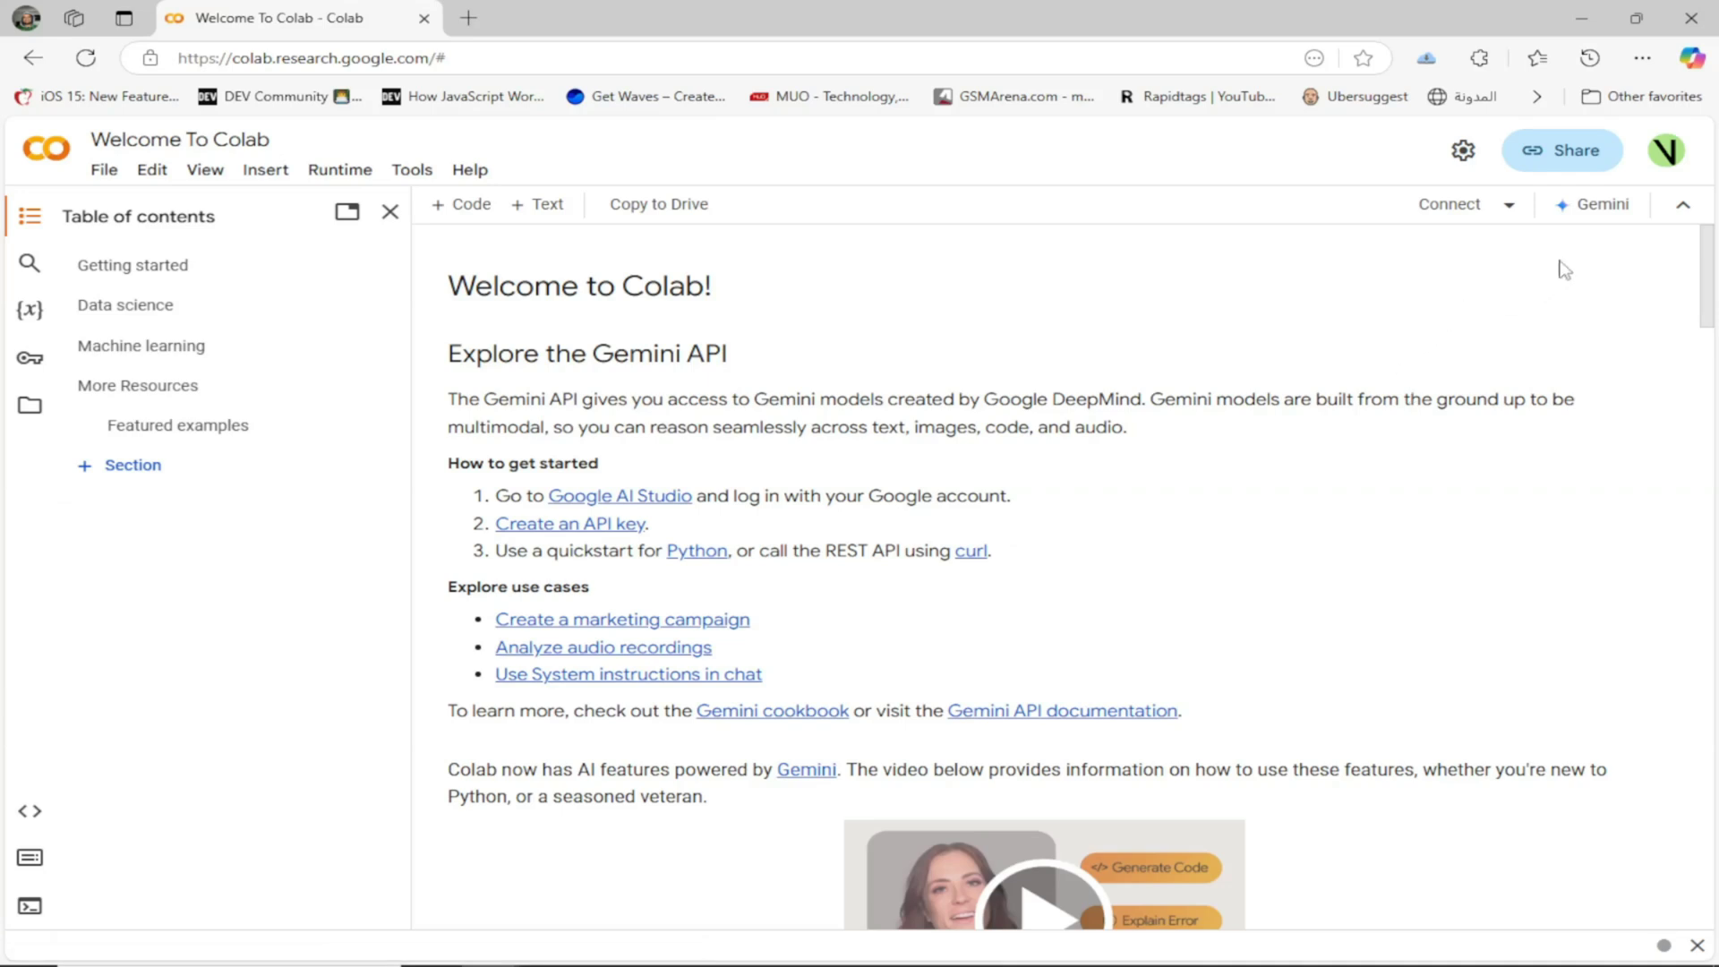
{"action": "mouse_move", "coordinate": [1590, 213]}
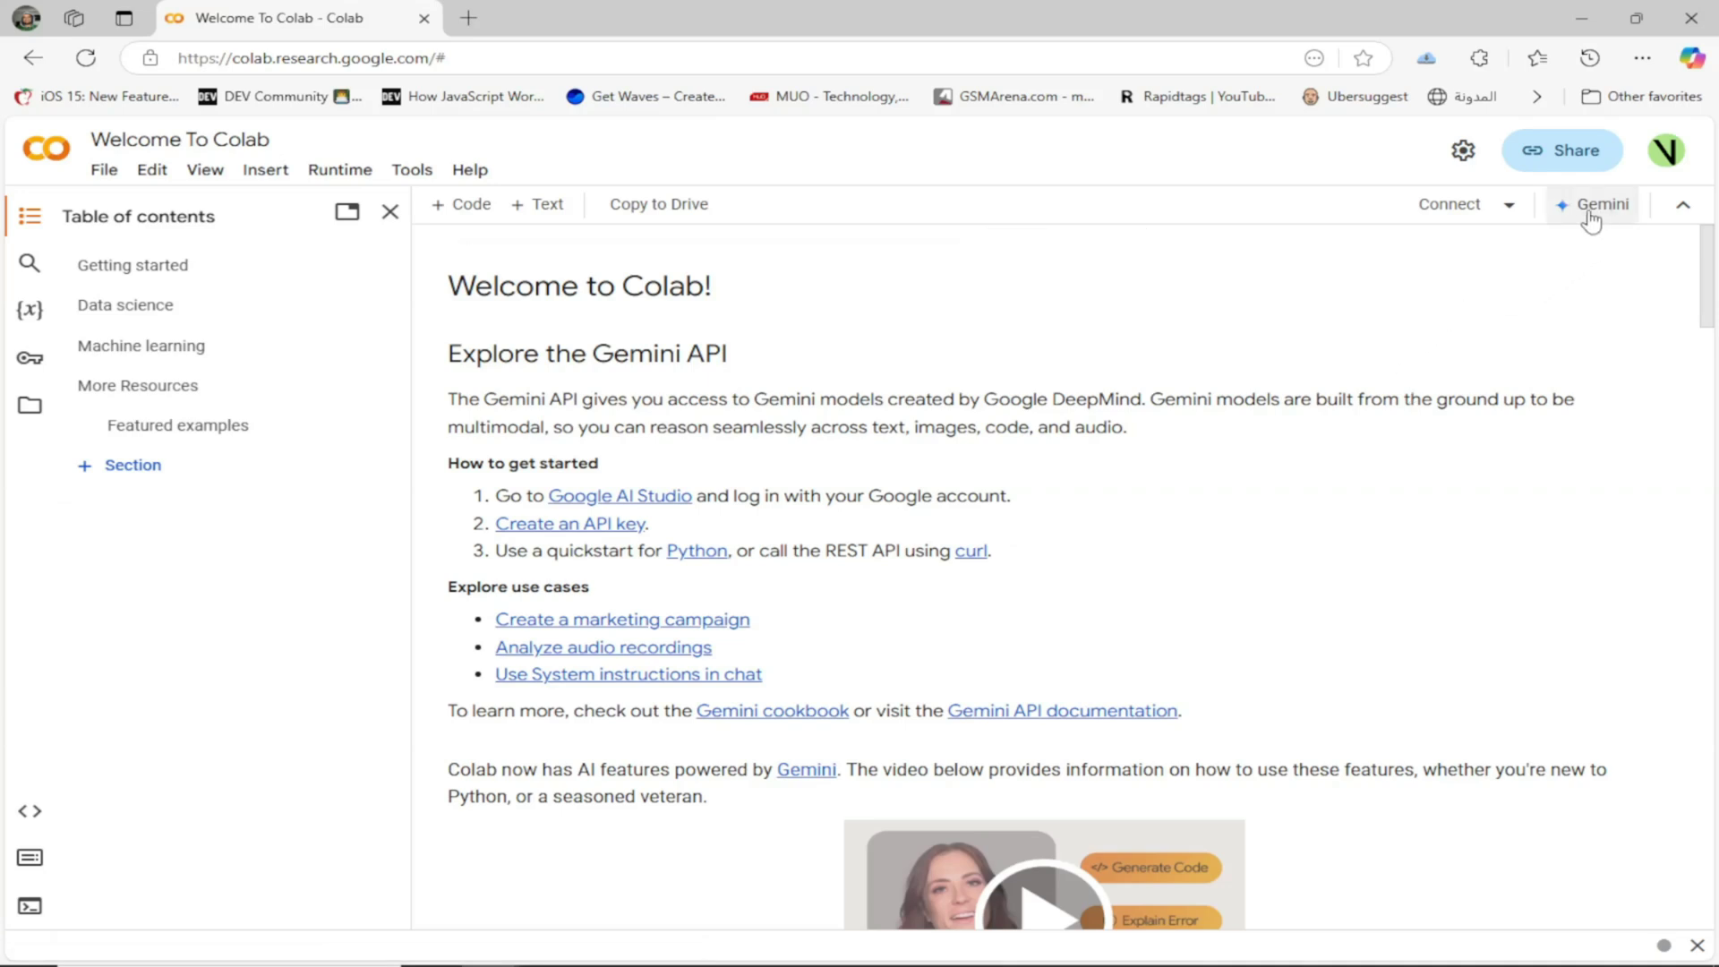
{"action": "mouse_move", "coordinate": [1606, 222]}
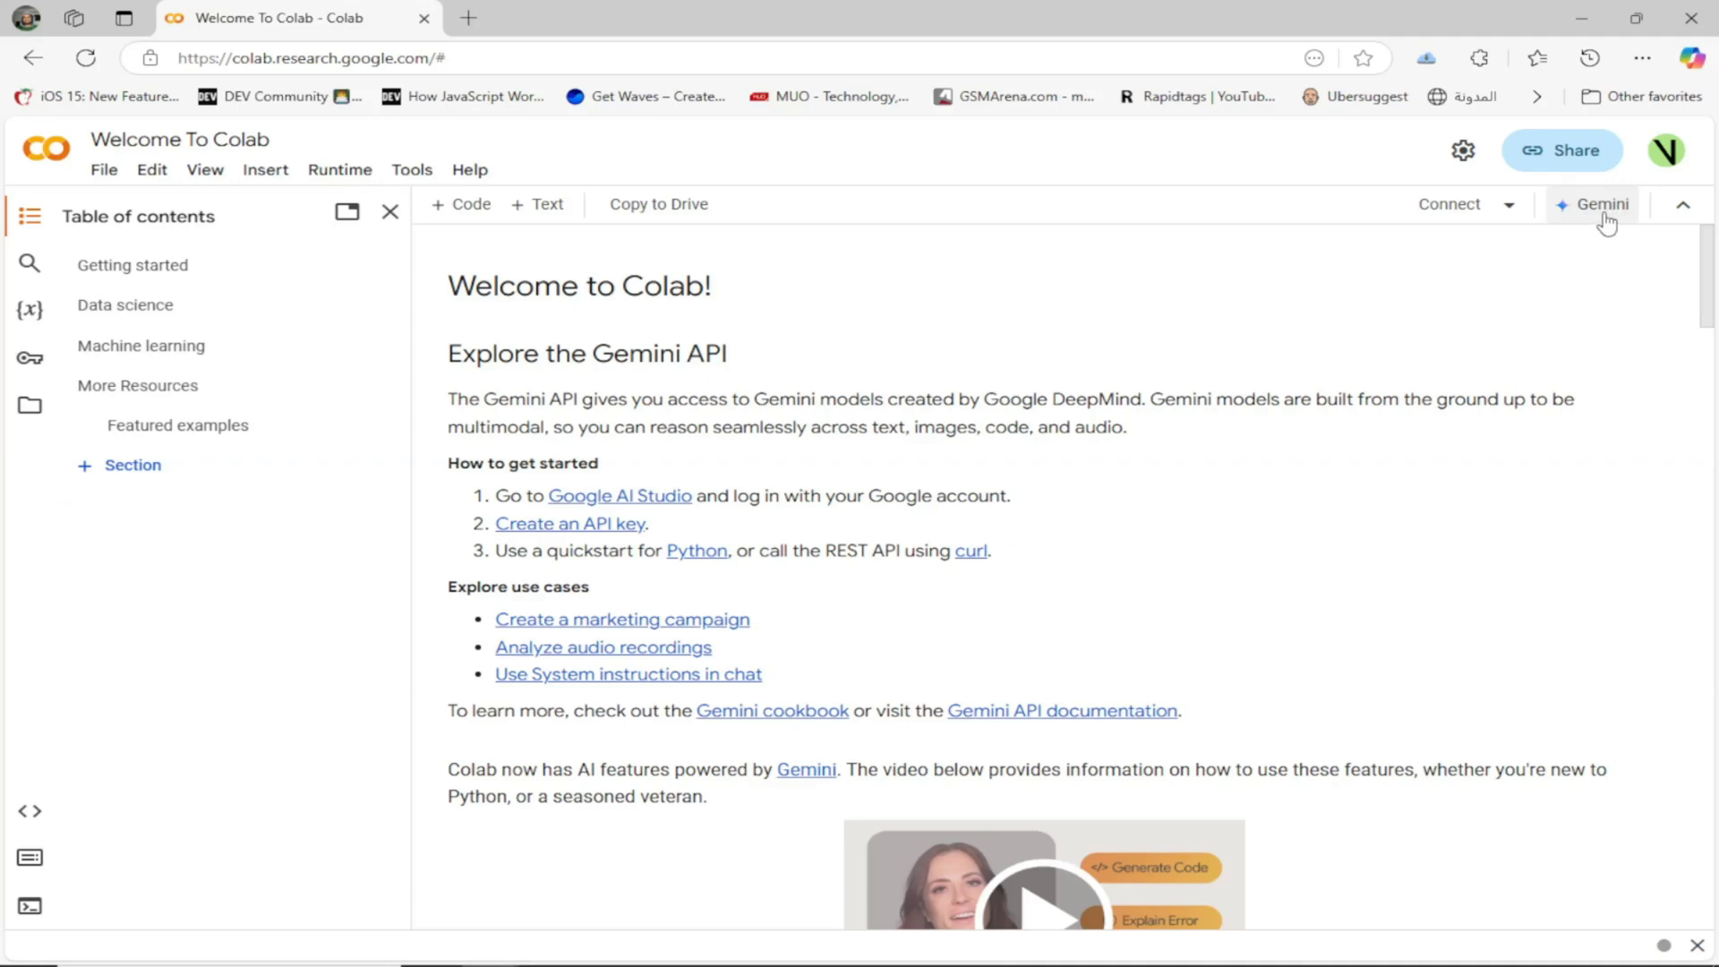
{"action": "left_click", "coordinate": [1593, 204]}
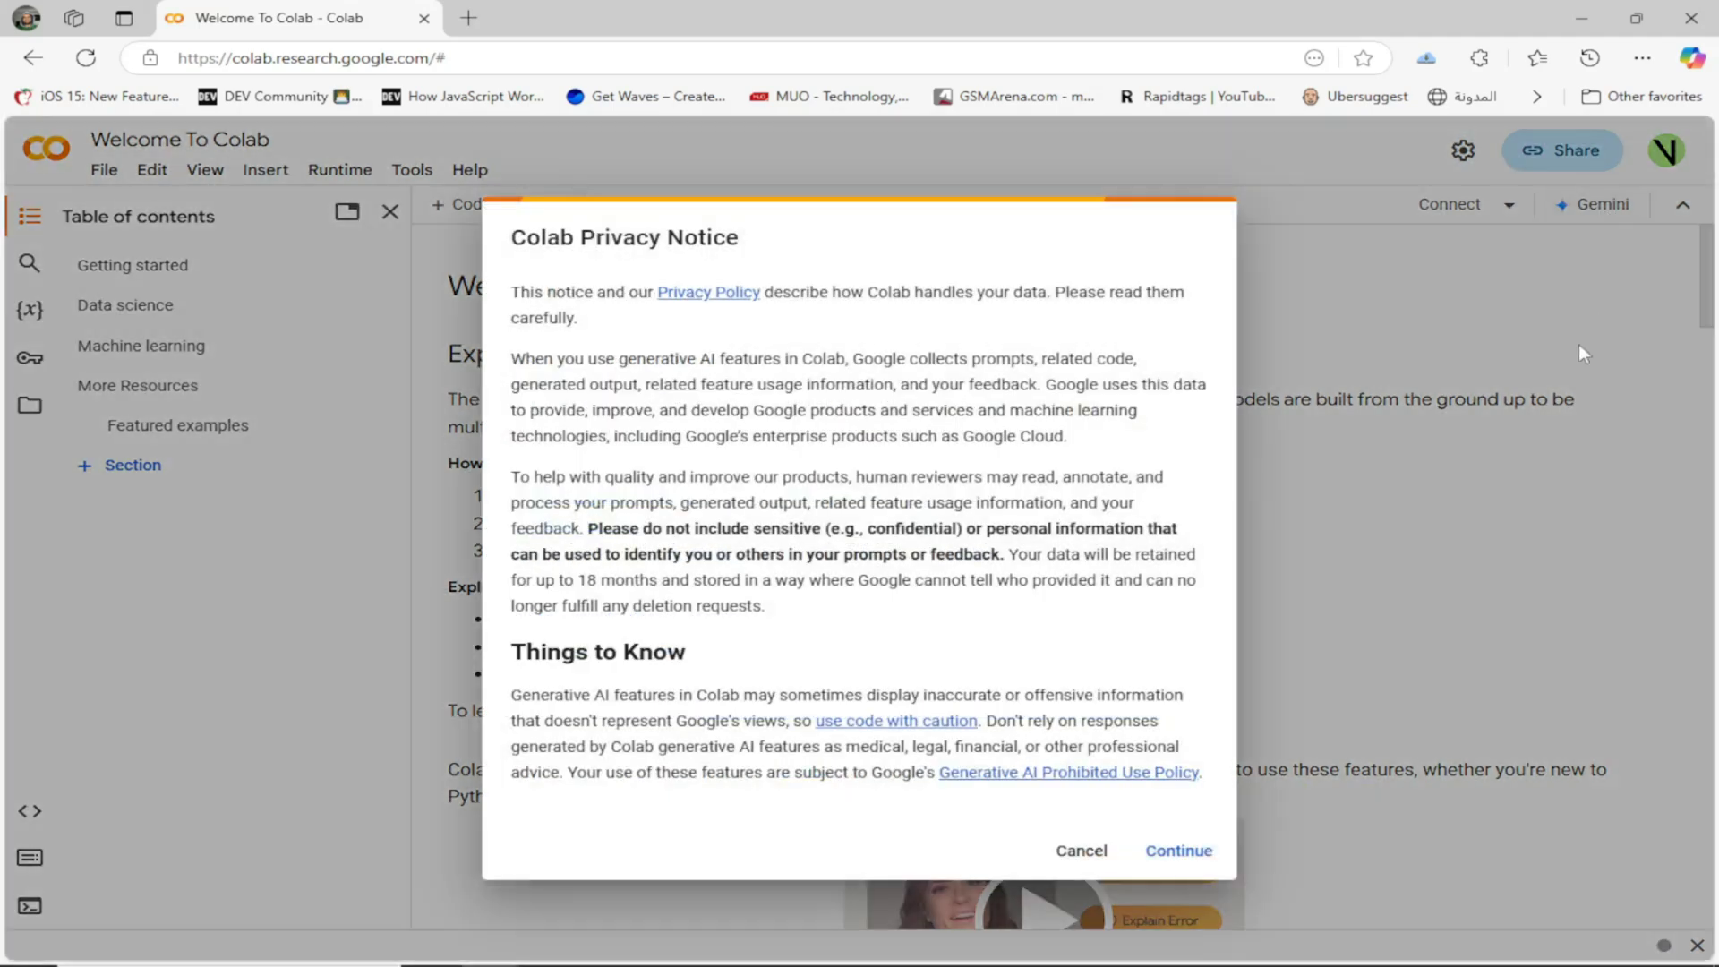
{"action": "mouse_move", "coordinate": [1178, 850]}
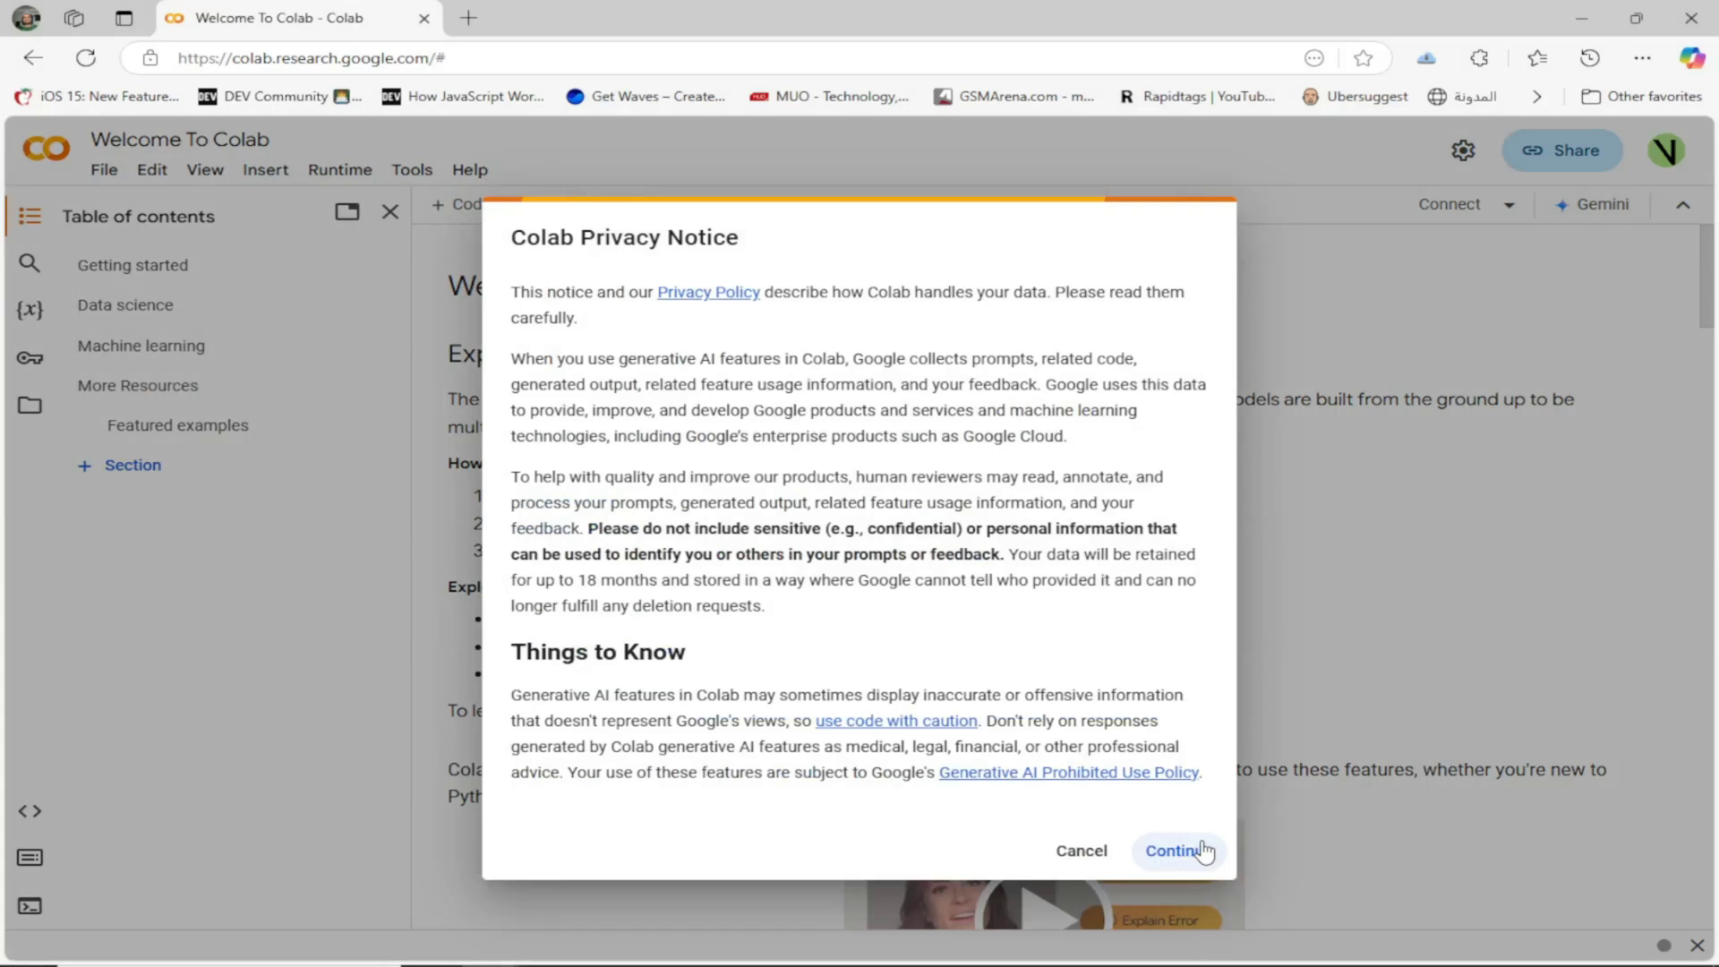
{"action": "left_click", "coordinate": [1176, 851]}
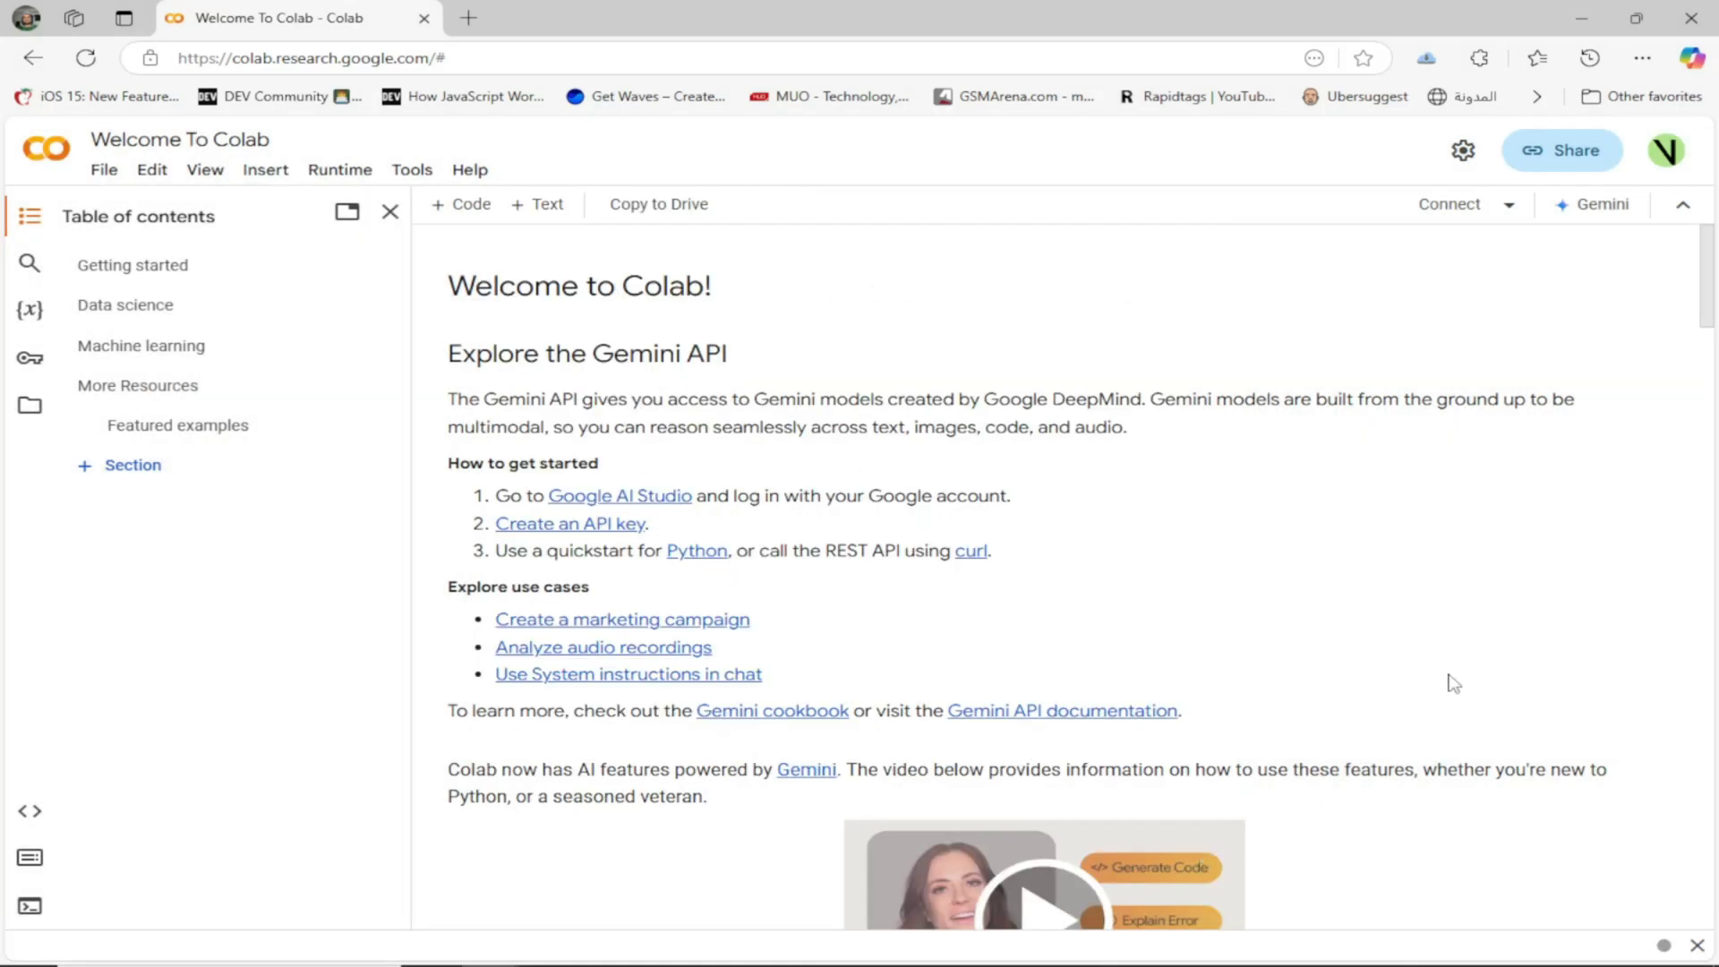
Step: Send Gemini a prompt for dummy sales data with a line chart, pie chart, labels, titles and legends
{"action": "left_click", "coordinate": [1592, 204]}
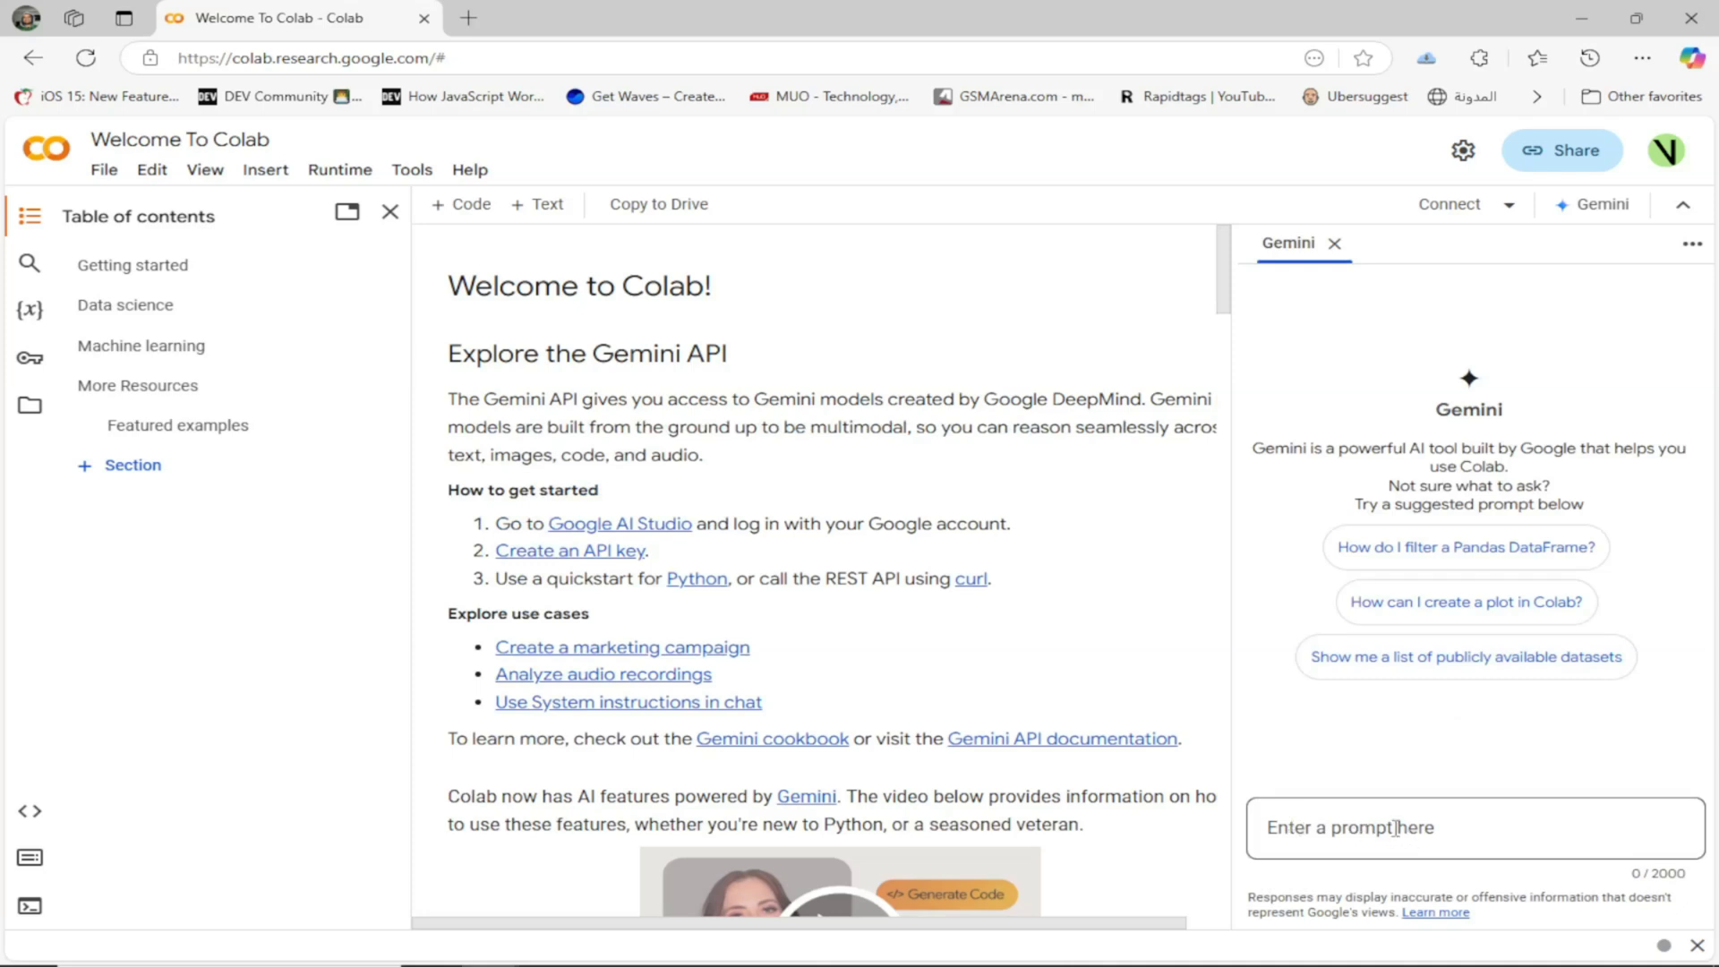
{"action": "left_click", "coordinate": [1473, 828]}
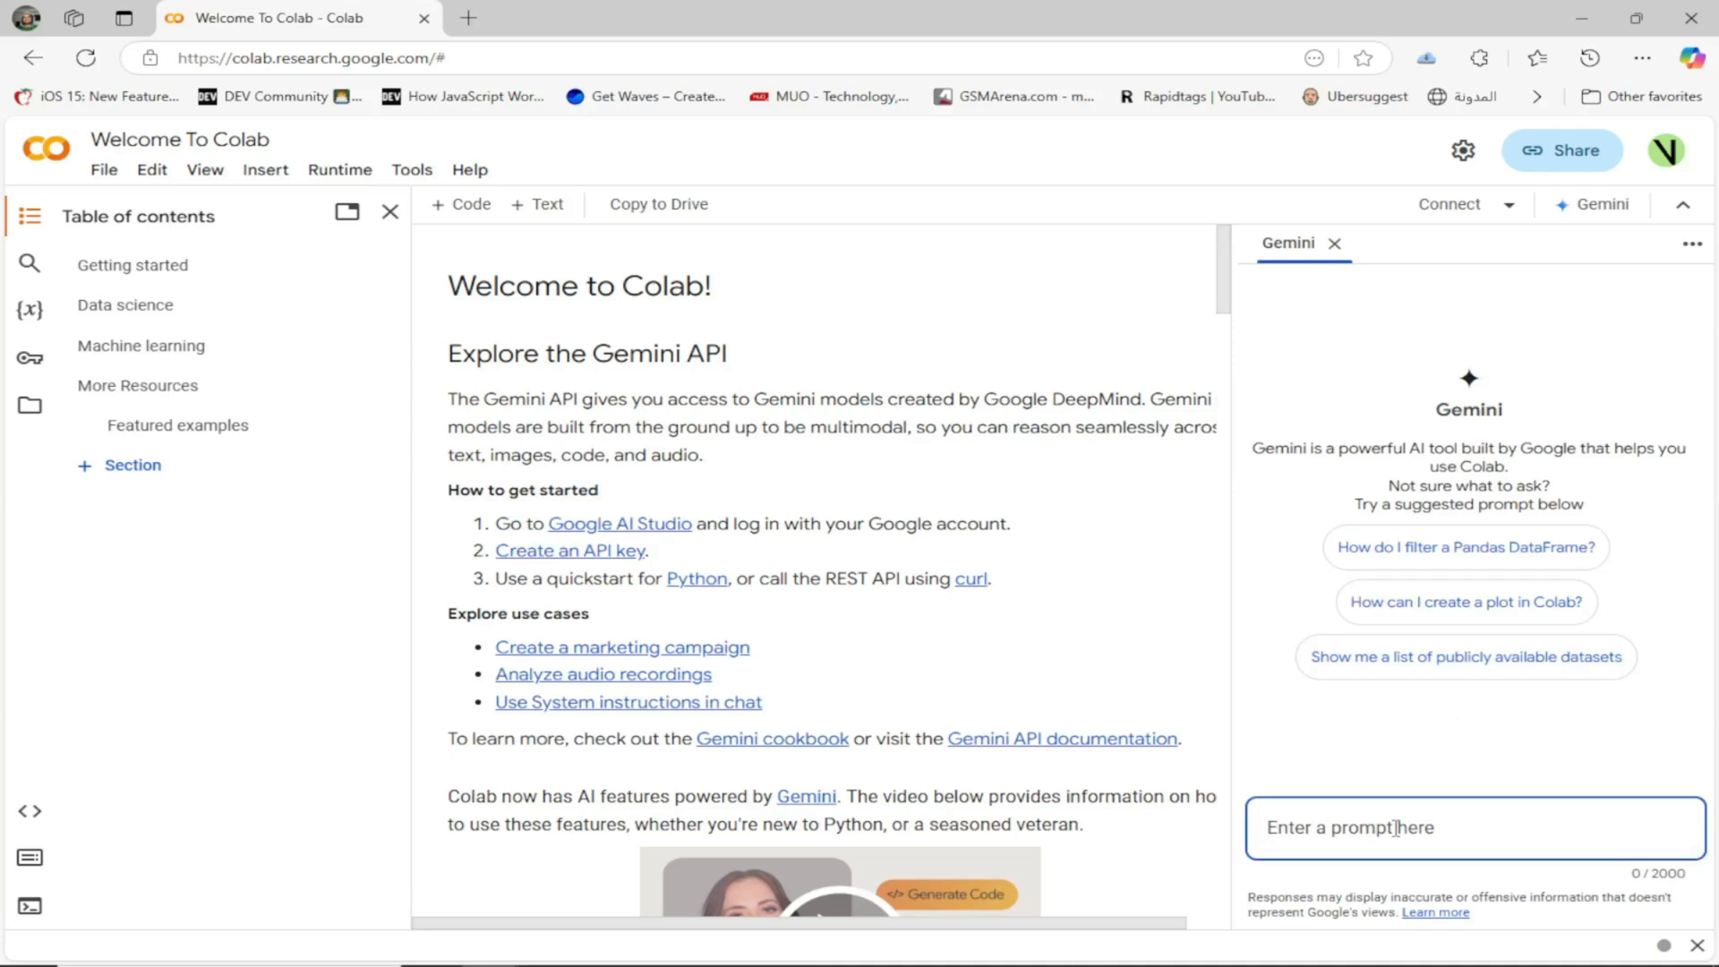
{"action": "type", "text": "pie chart showing total annual sales distribution Add proper labels, titles, and legends Use only numpy and matplotlib - no external data files needed."}
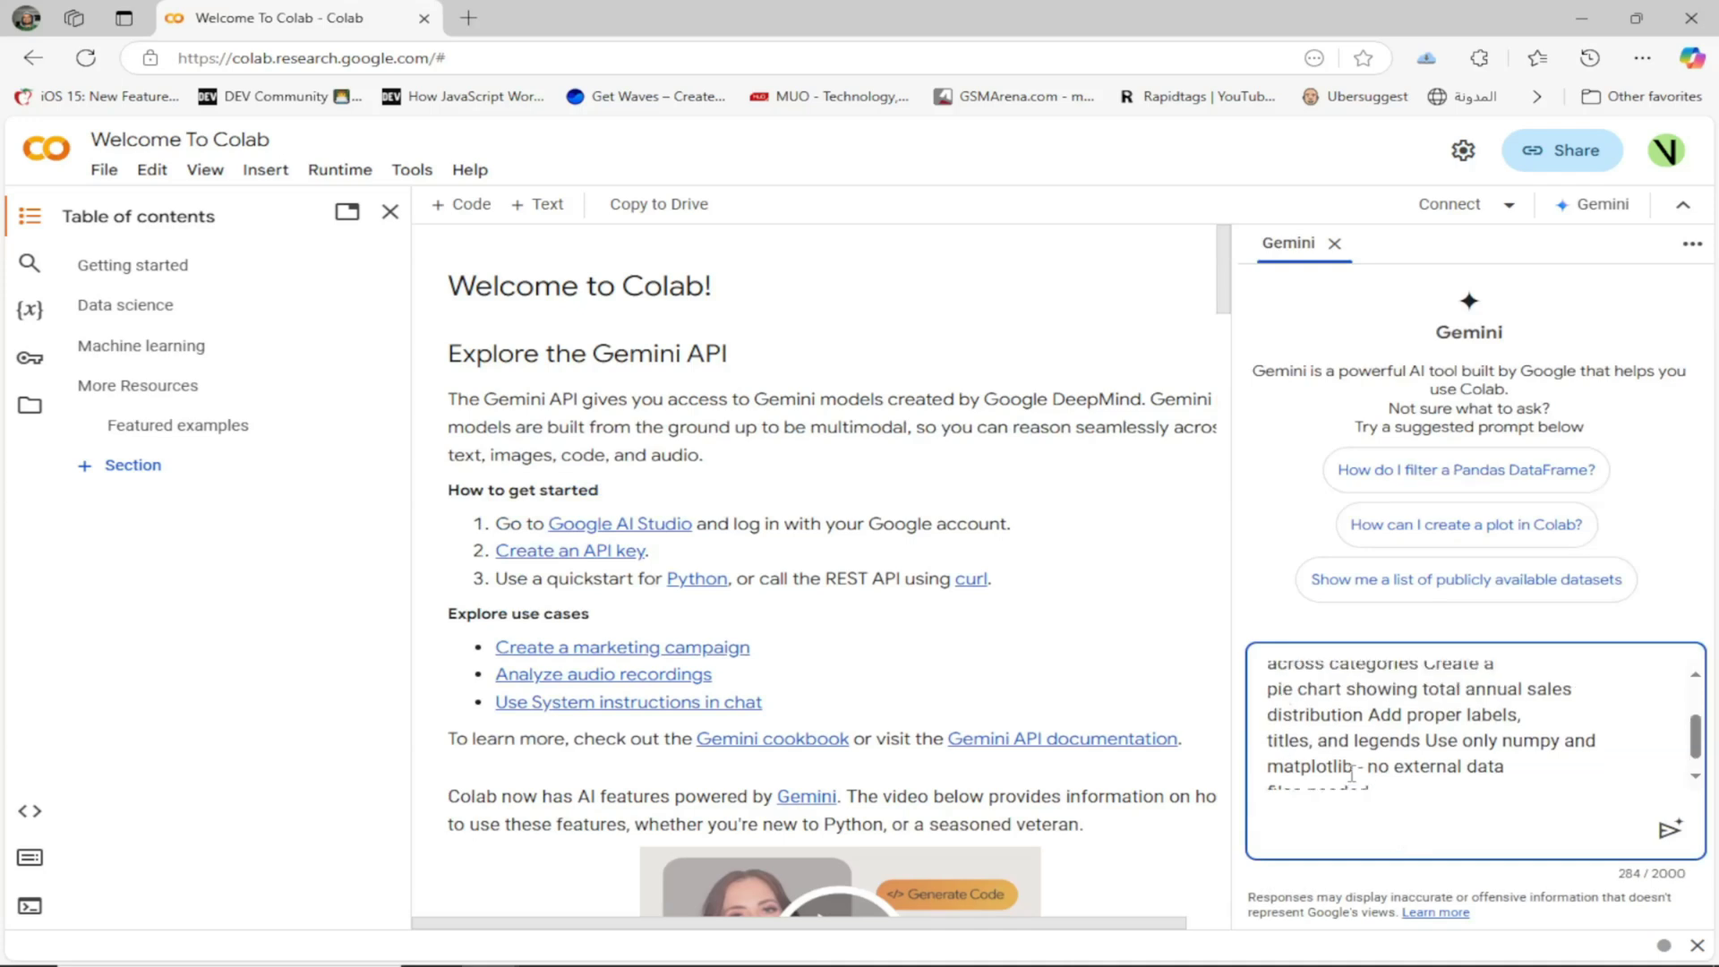
{"action": "scroll", "scroll_direction": "up", "scroll_amount": 3}
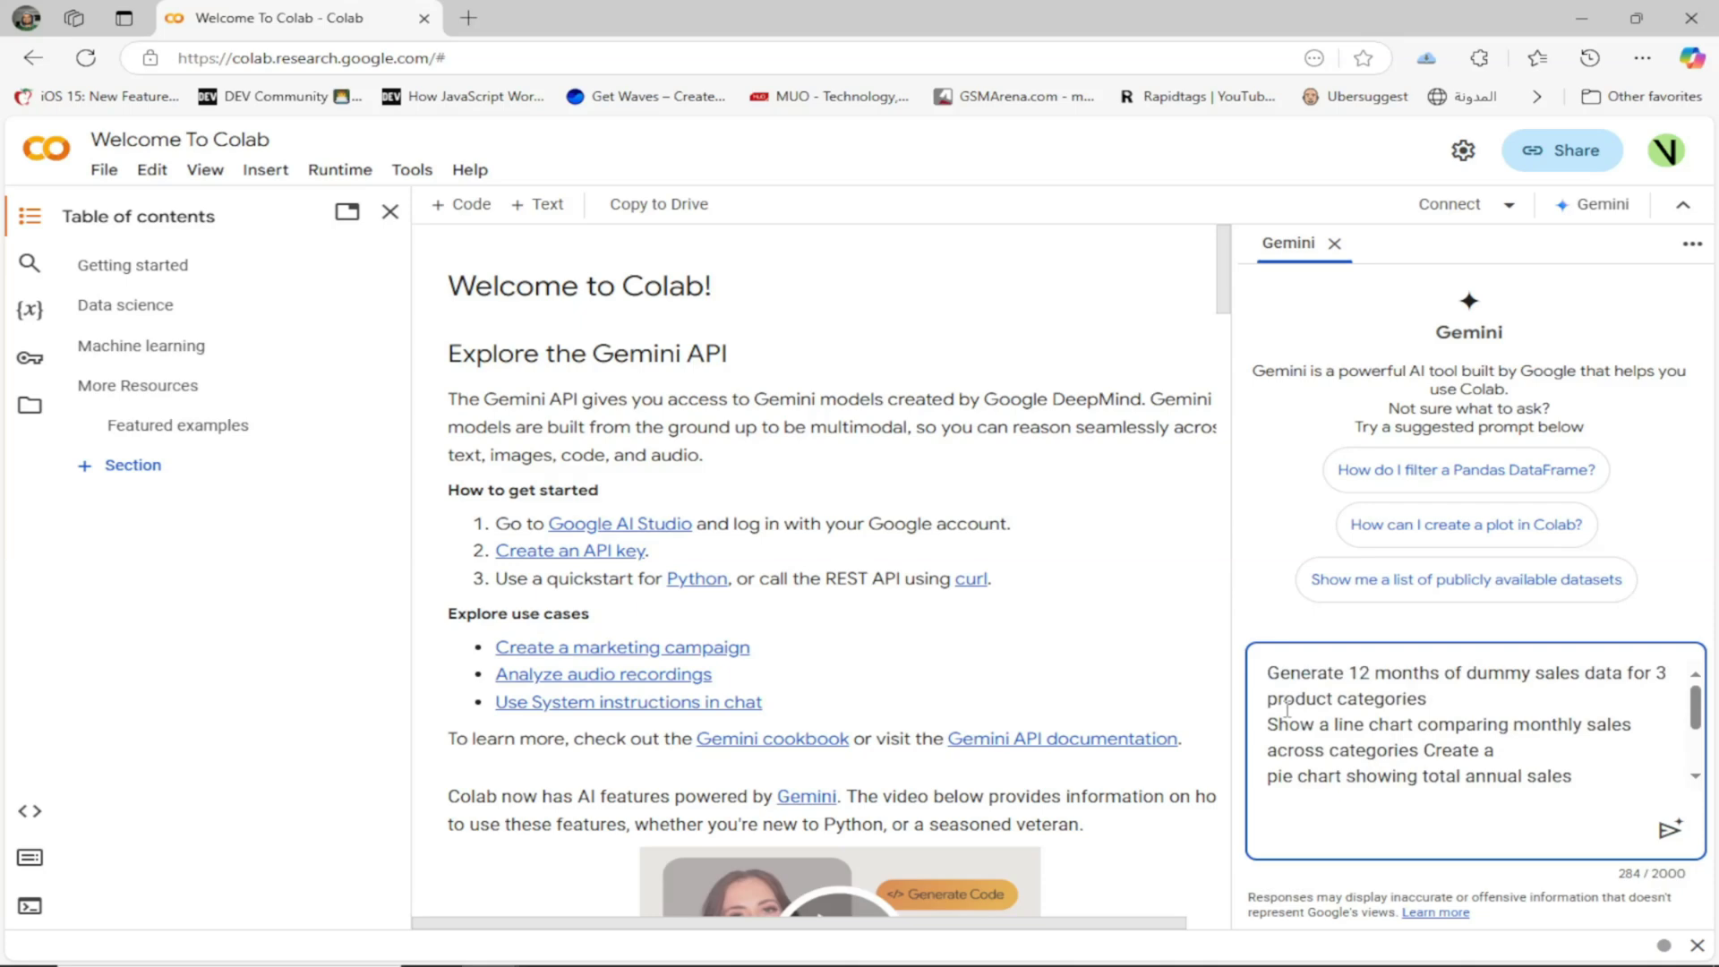
{"action": "mouse_move", "coordinate": [1601, 682]}
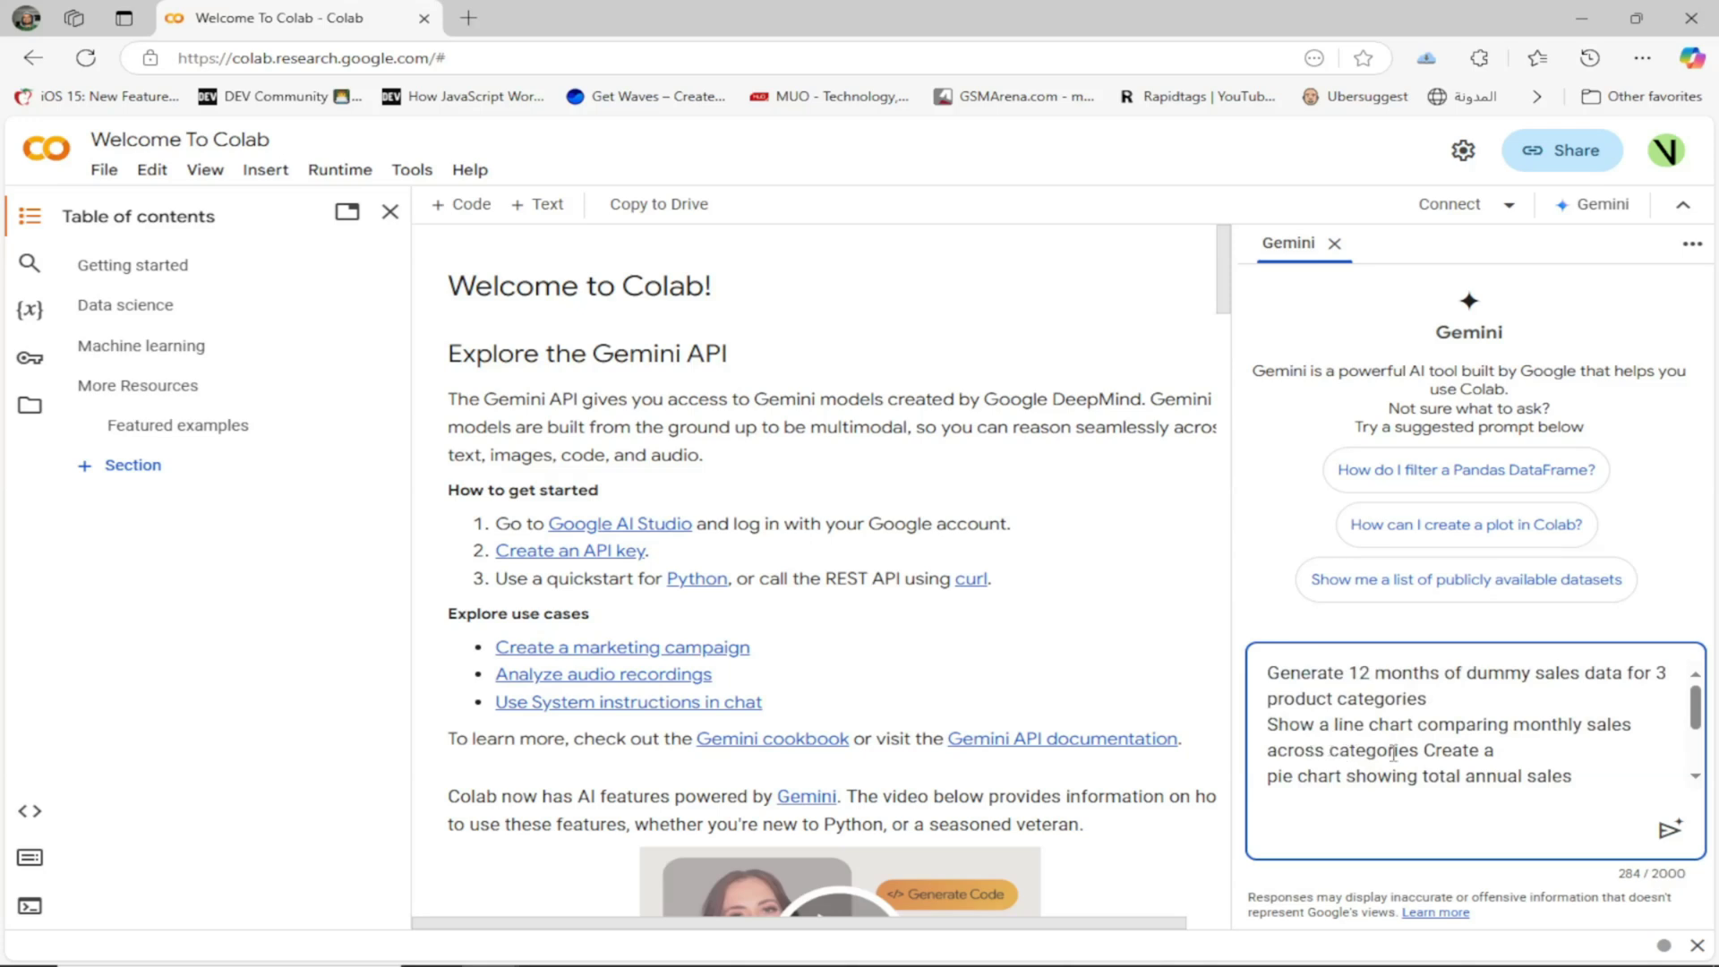
{"action": "scroll", "scroll_direction": "down", "scroll_amount": 3}
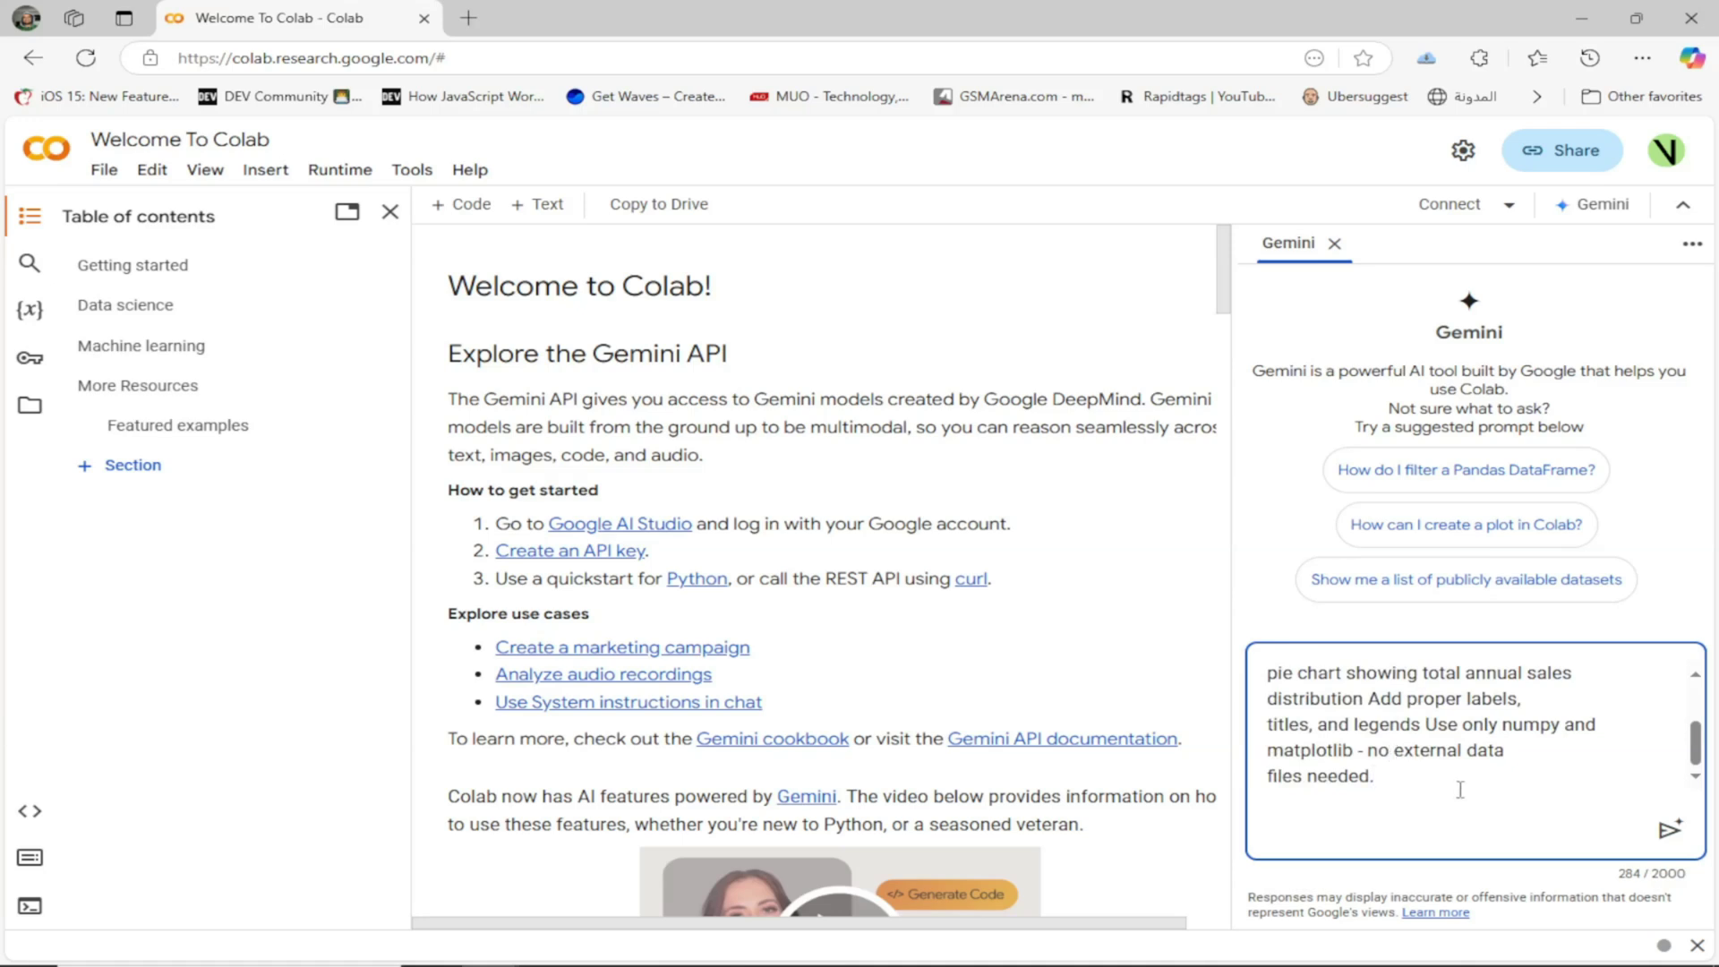
{"action": "left_click", "coordinate": [1669, 828]}
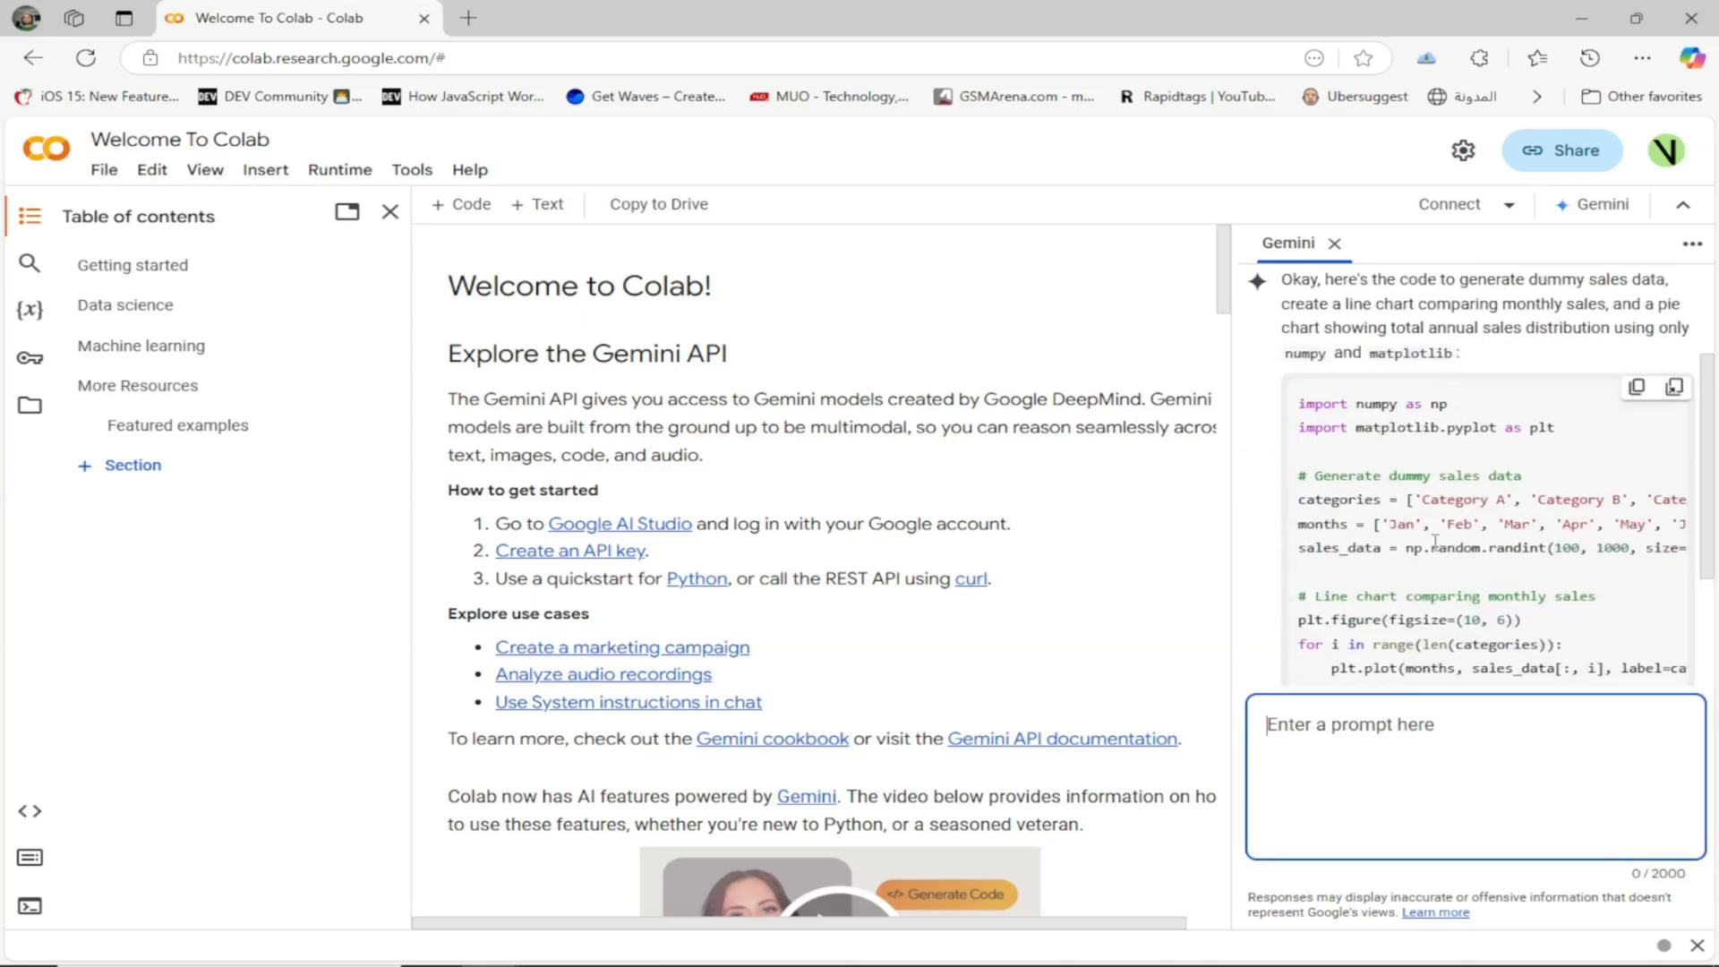
Step: Scroll through Gemini's generated code in the side panel to review it
{"action": "scroll", "scroll_direction": "down", "scroll_amount": 3}
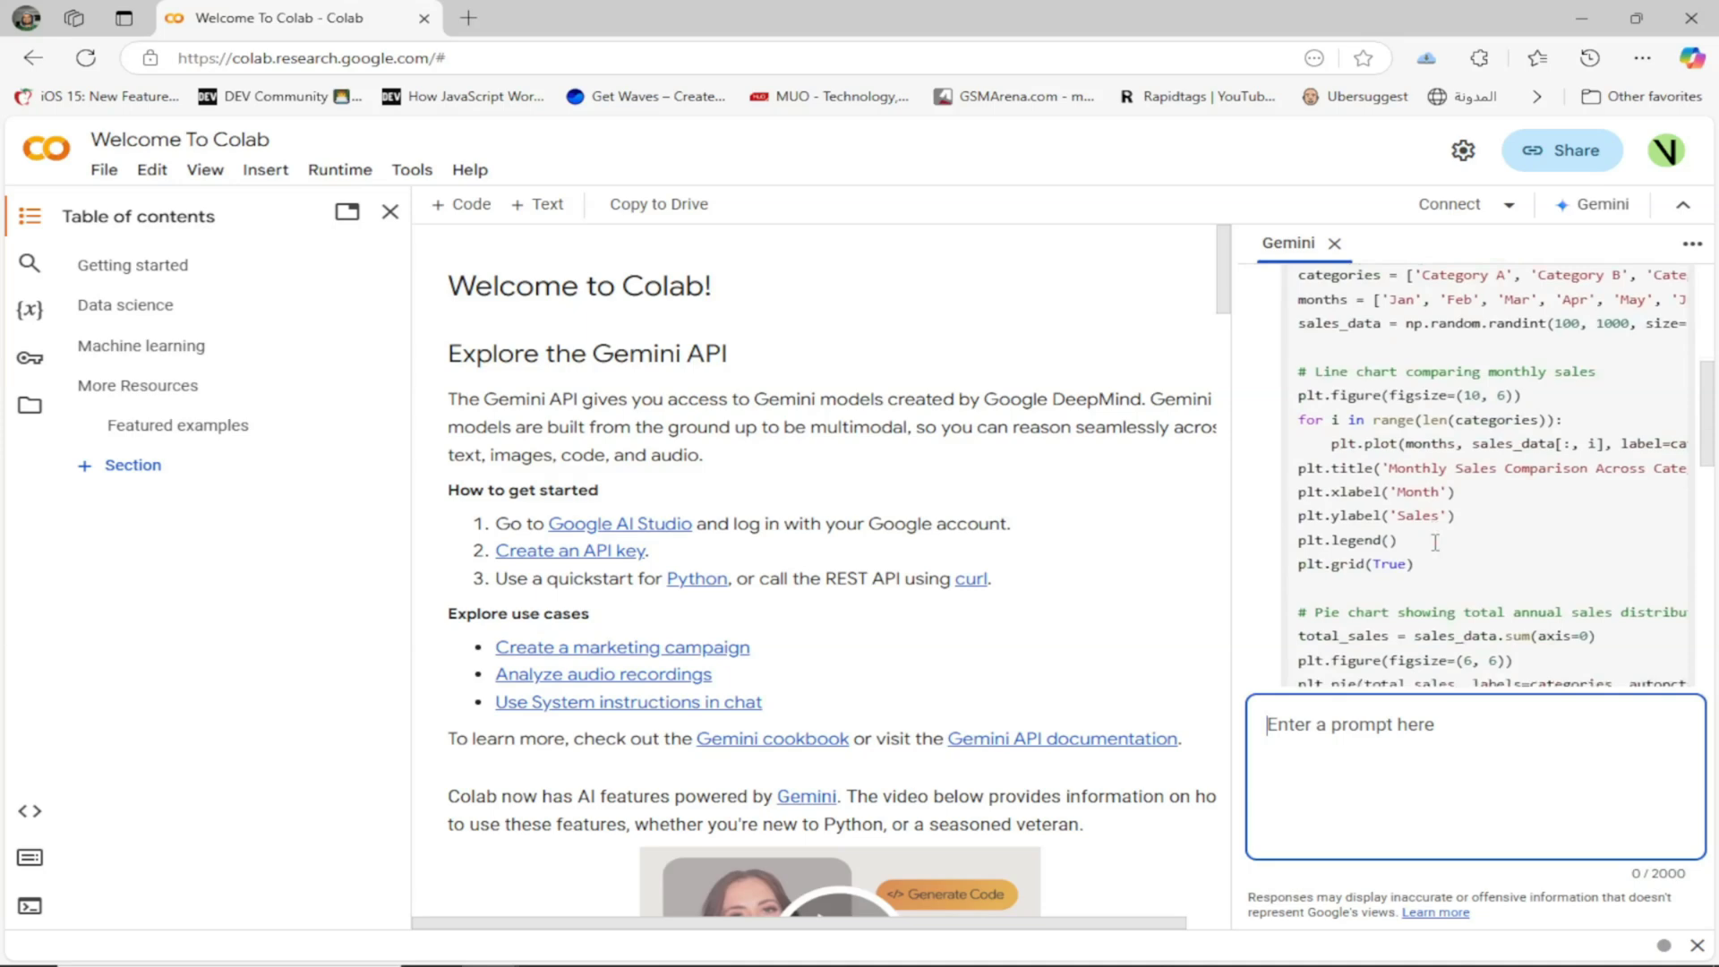
{"action": "scroll", "scroll_direction": "down", "scroll_amount": 3}
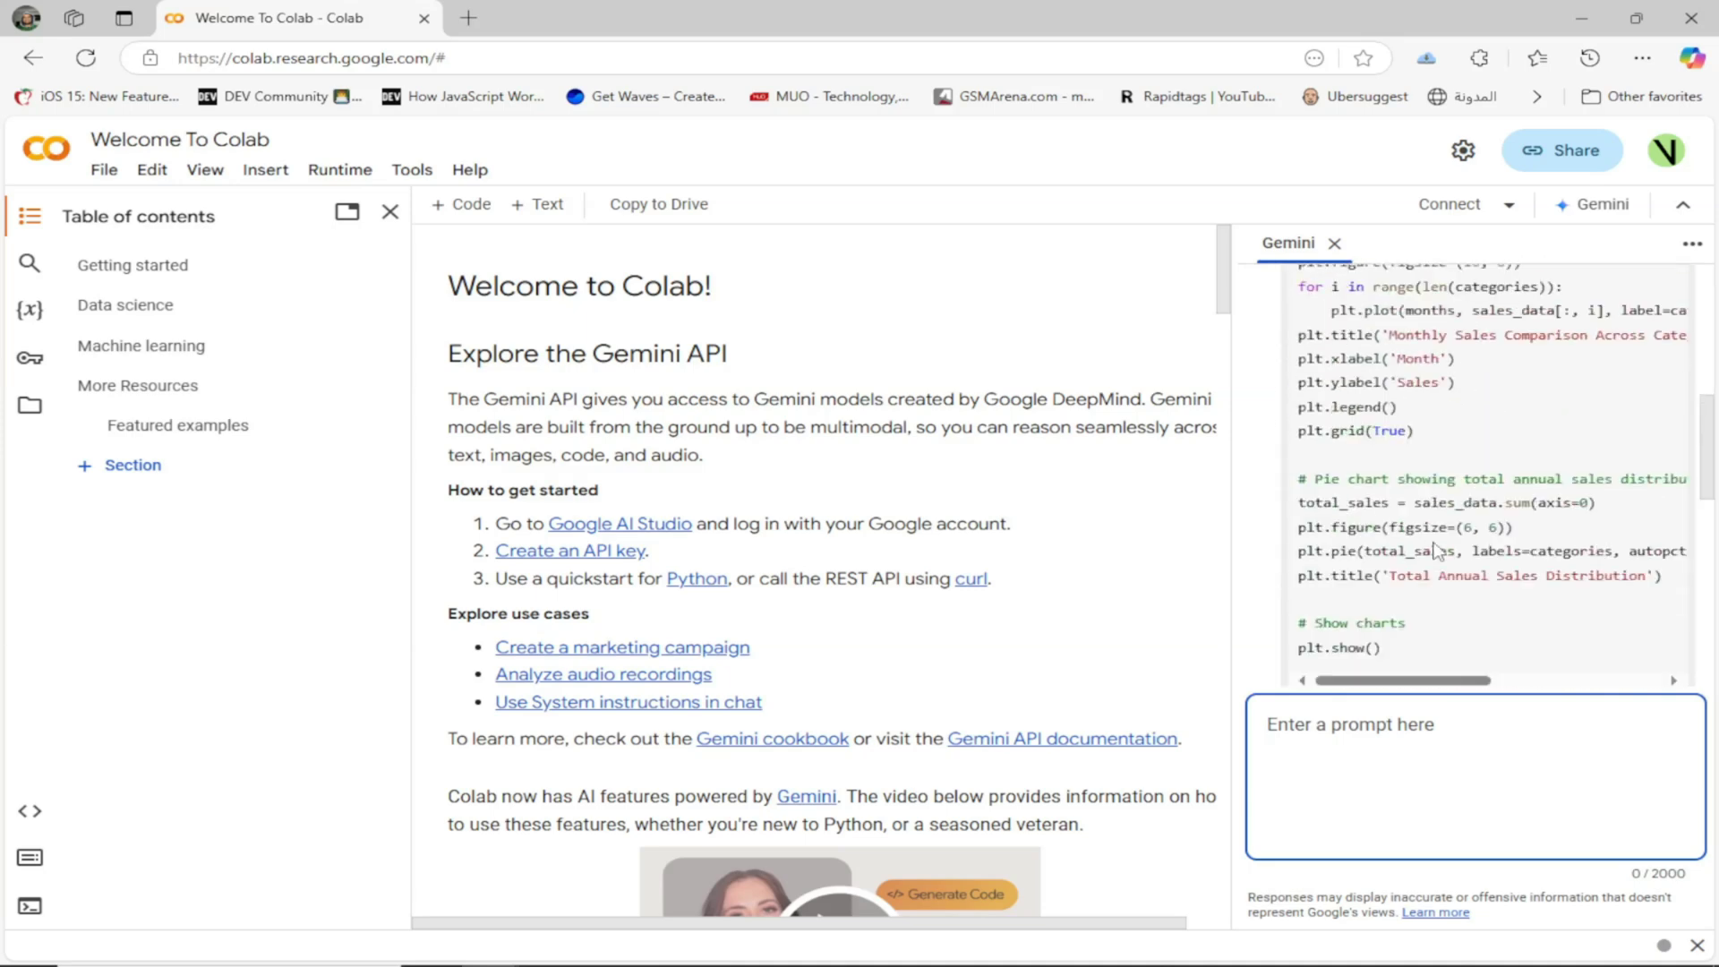
{"action": "scroll", "scroll_direction": "up", "scroll_amount": 3}
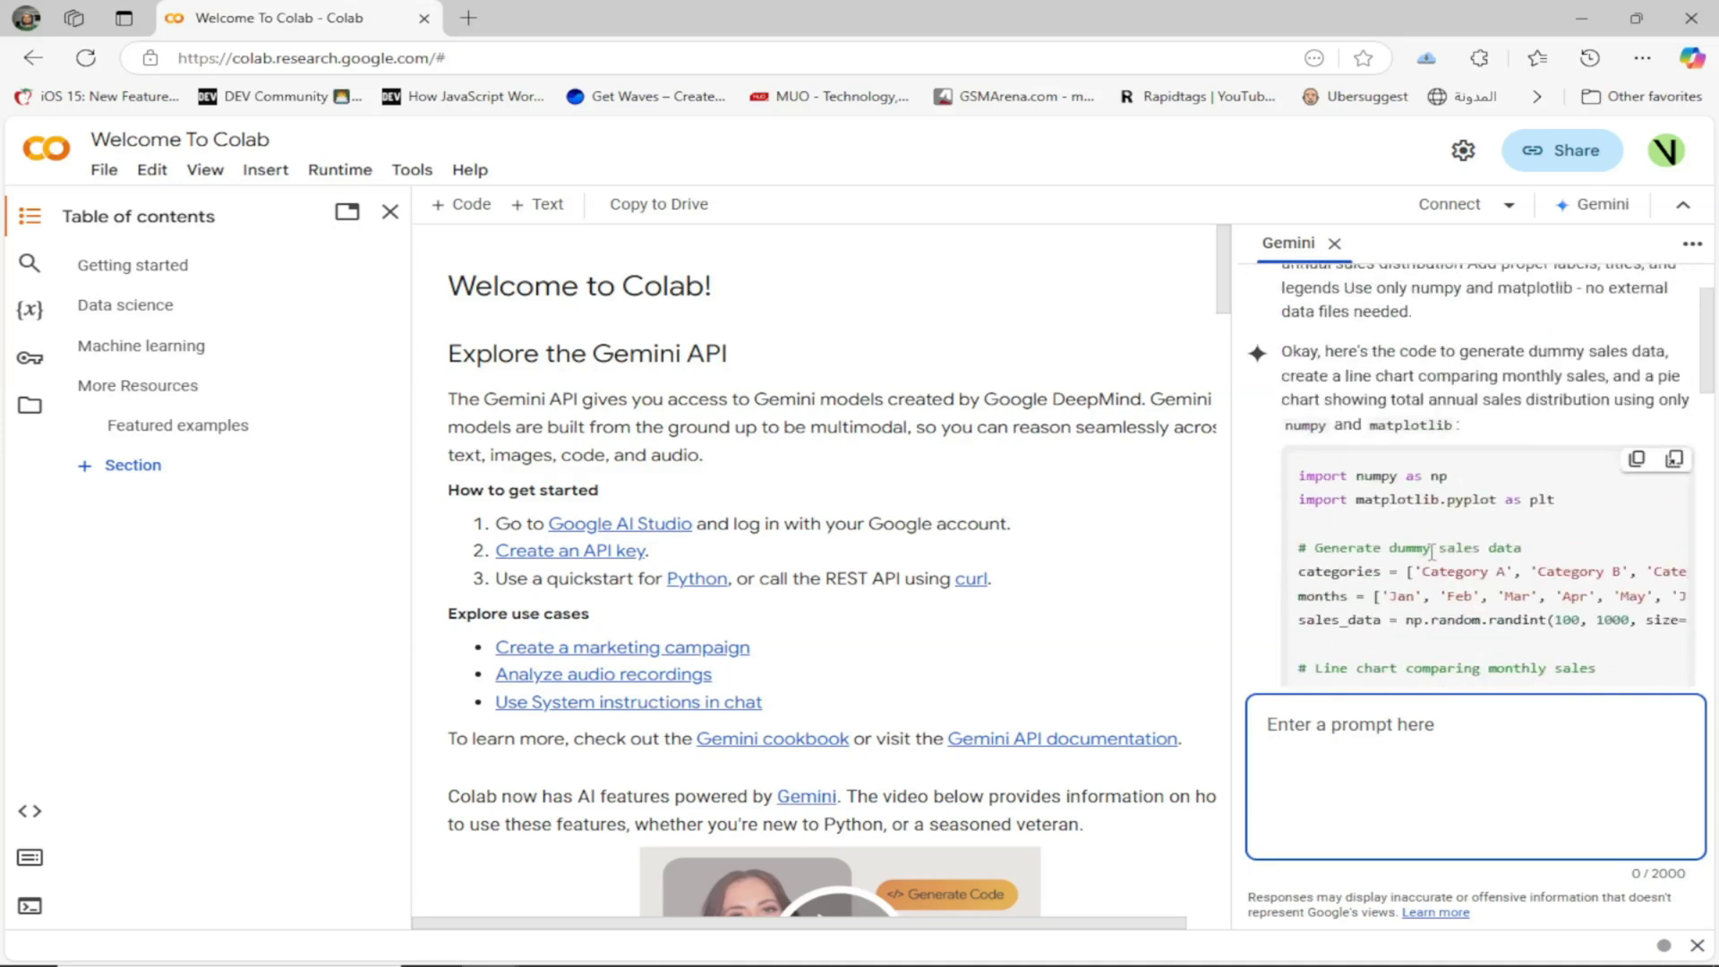
{"action": "mouse_move", "coordinate": [1637, 460]}
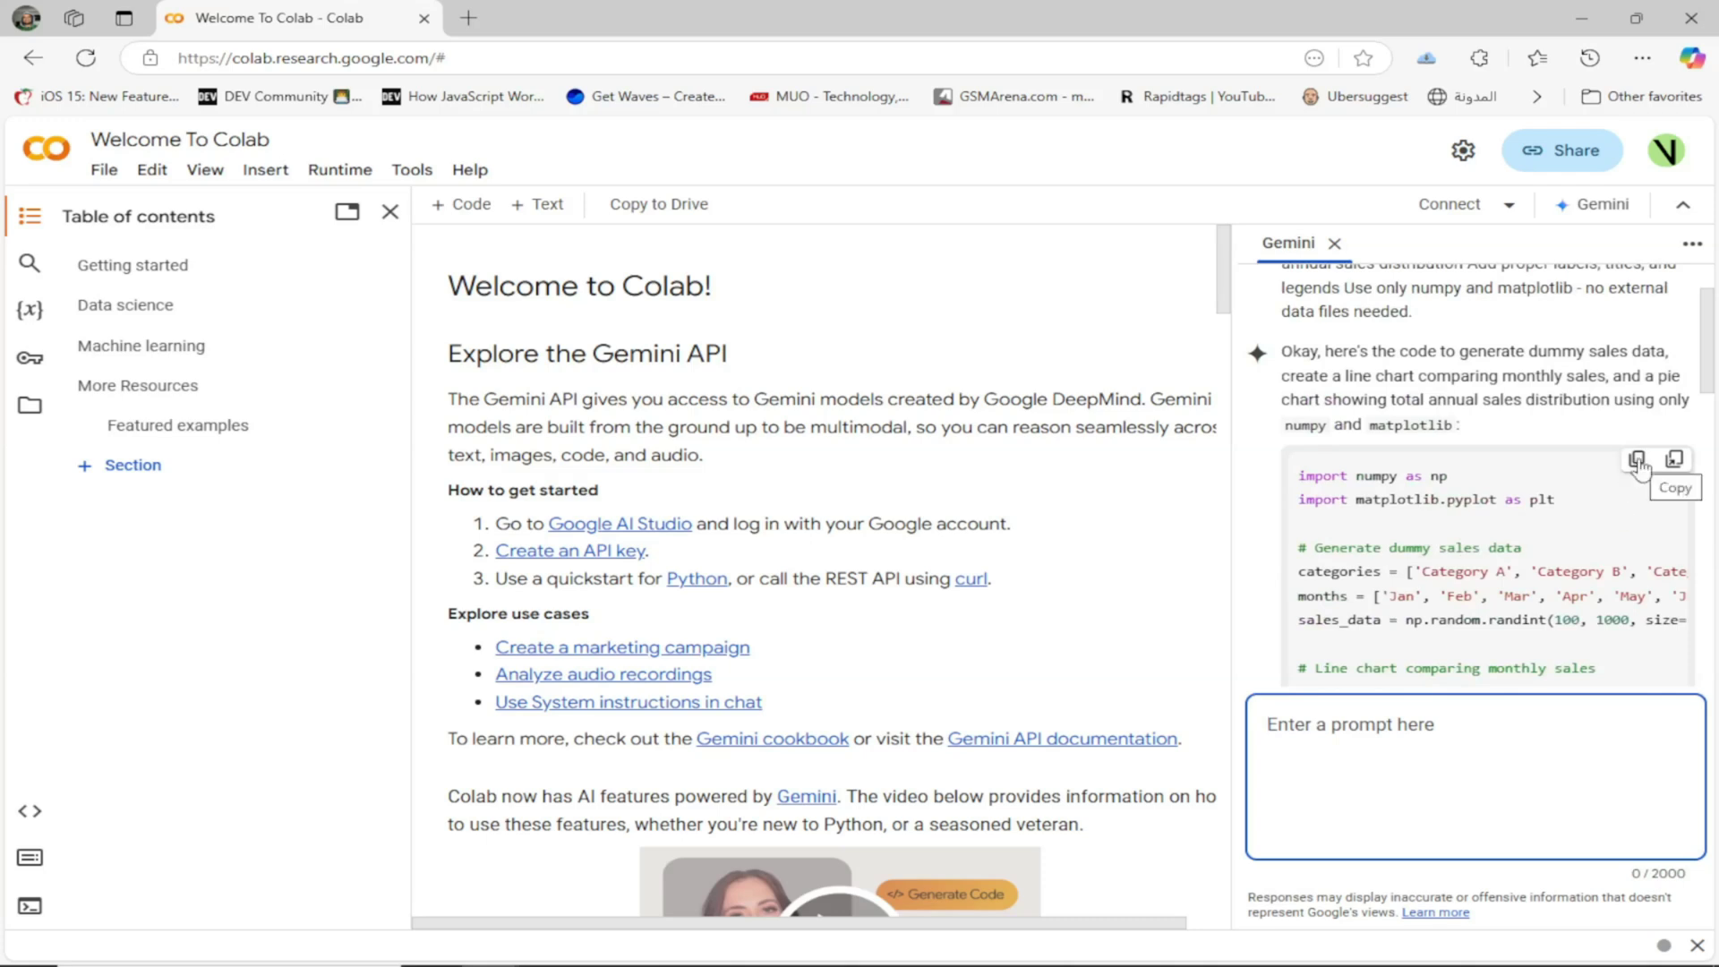
{"action": "mouse_move", "coordinate": [1532, 555]}
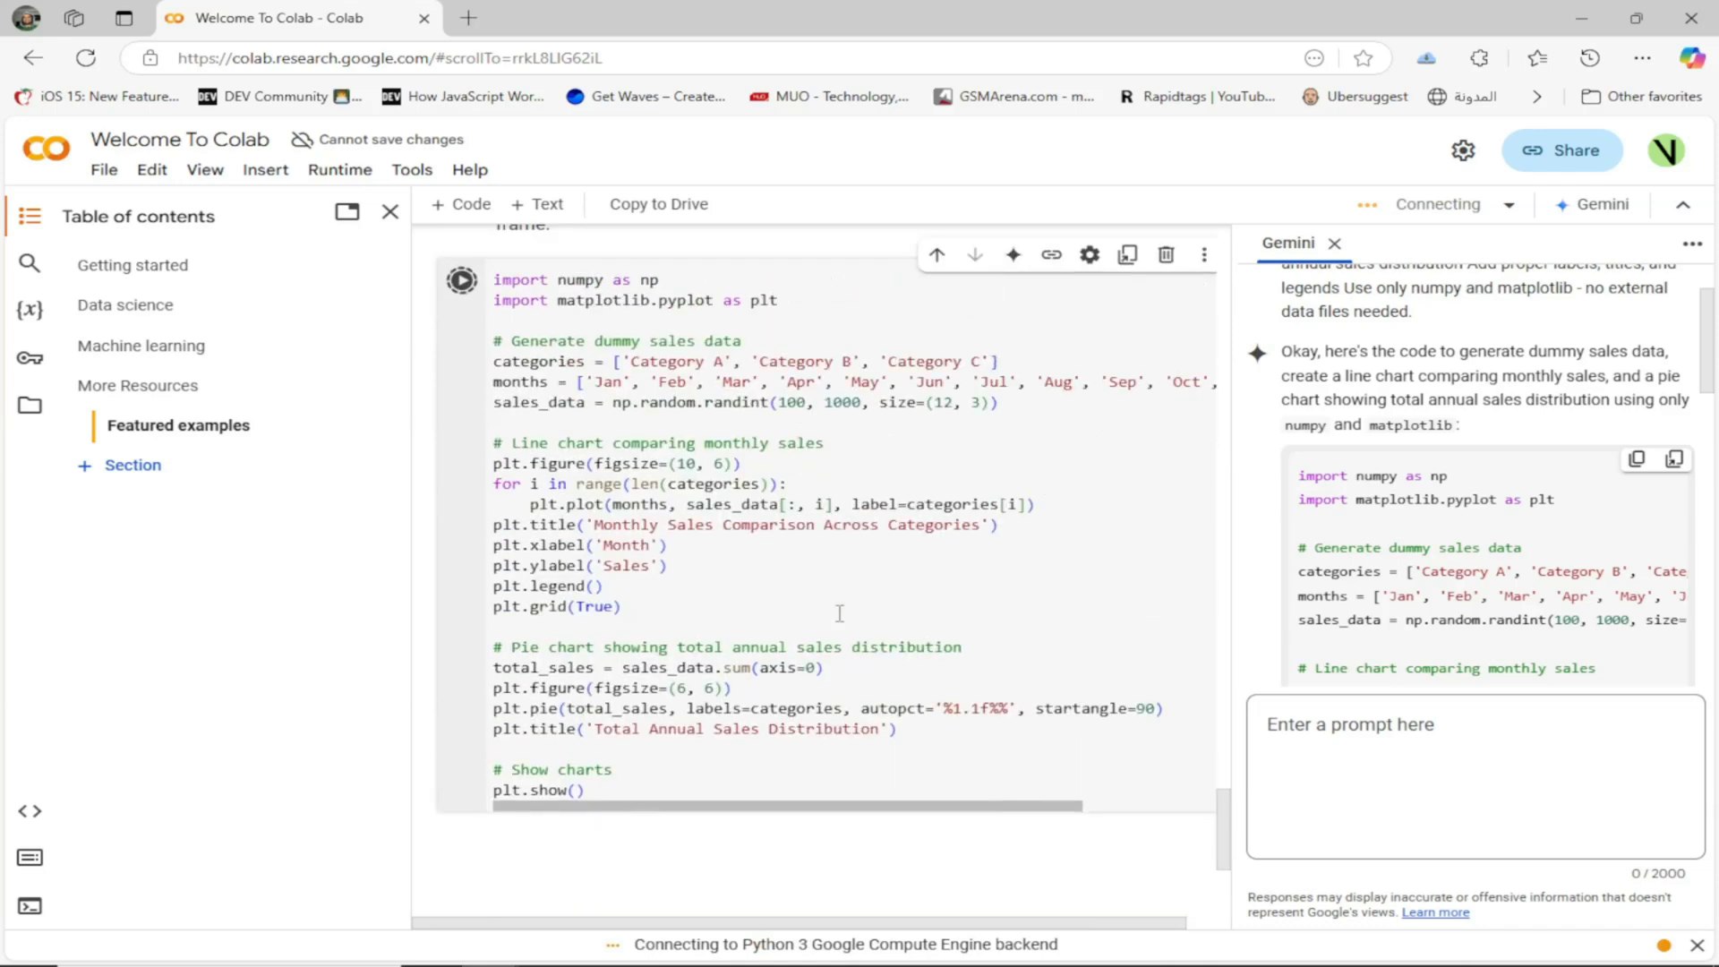
Step: Run Gemini's code as a notebook cell and view the line chart and pie chart outputs
{"action": "left_click", "coordinate": [460, 279]}
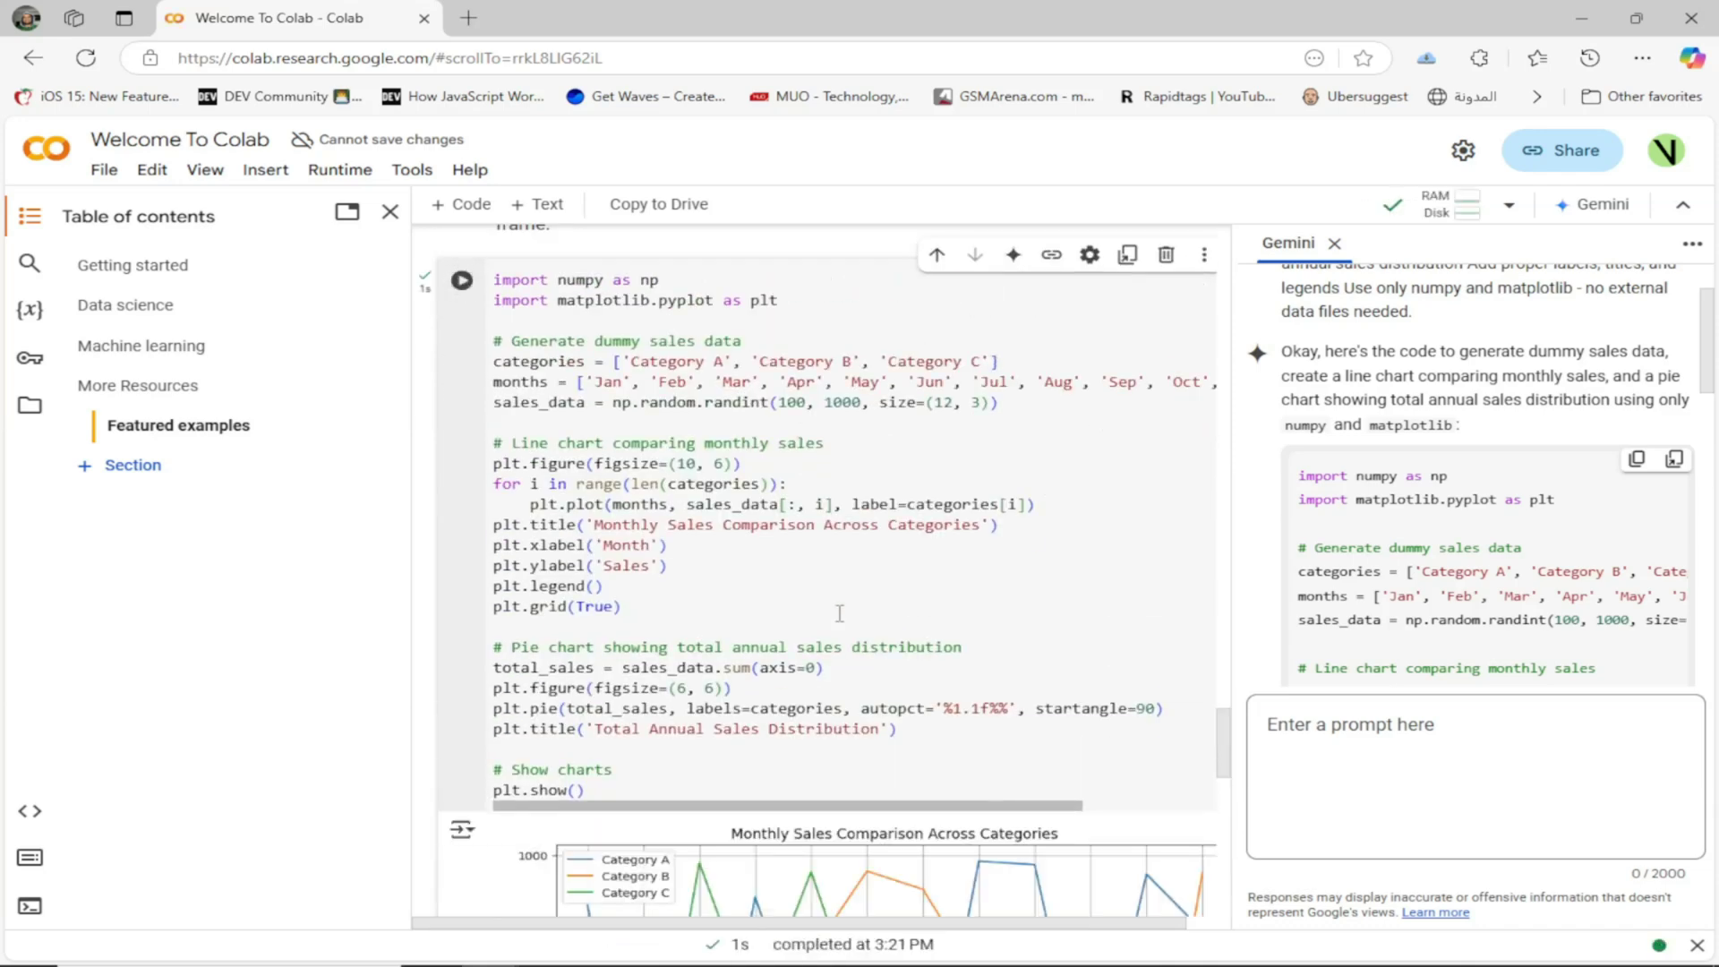
{"action": "scroll", "scroll_direction": "down", "scroll_amount": 3}
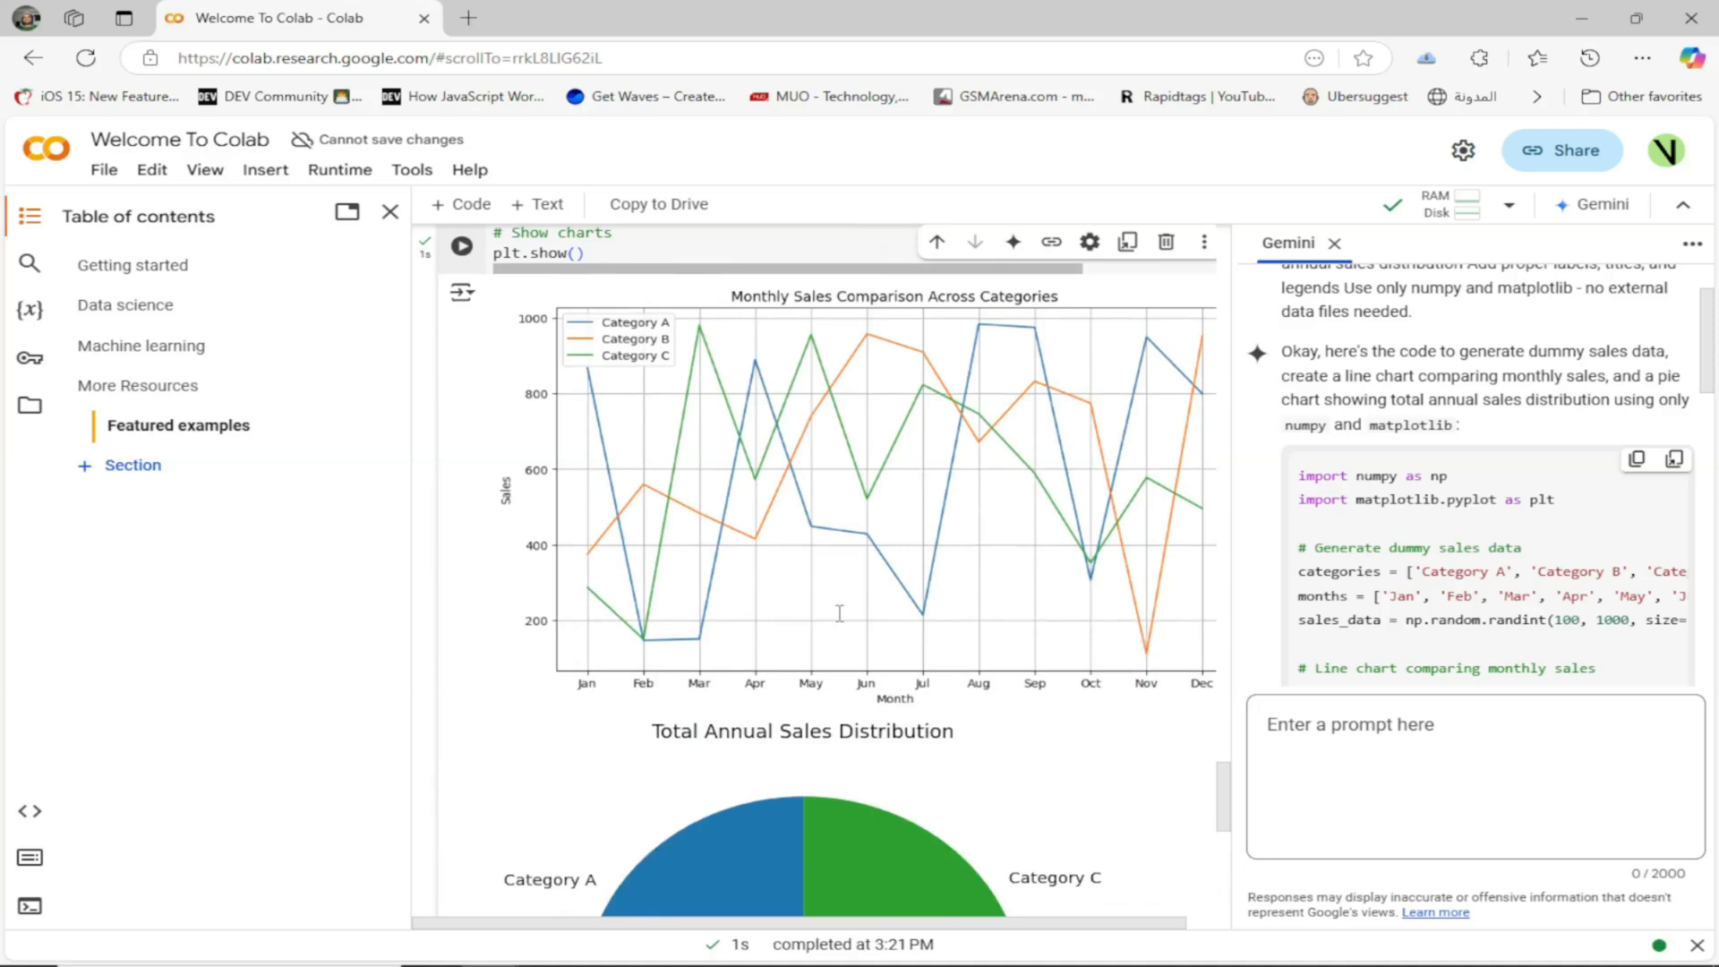
{"action": "mouse_move", "coordinate": [768, 540]}
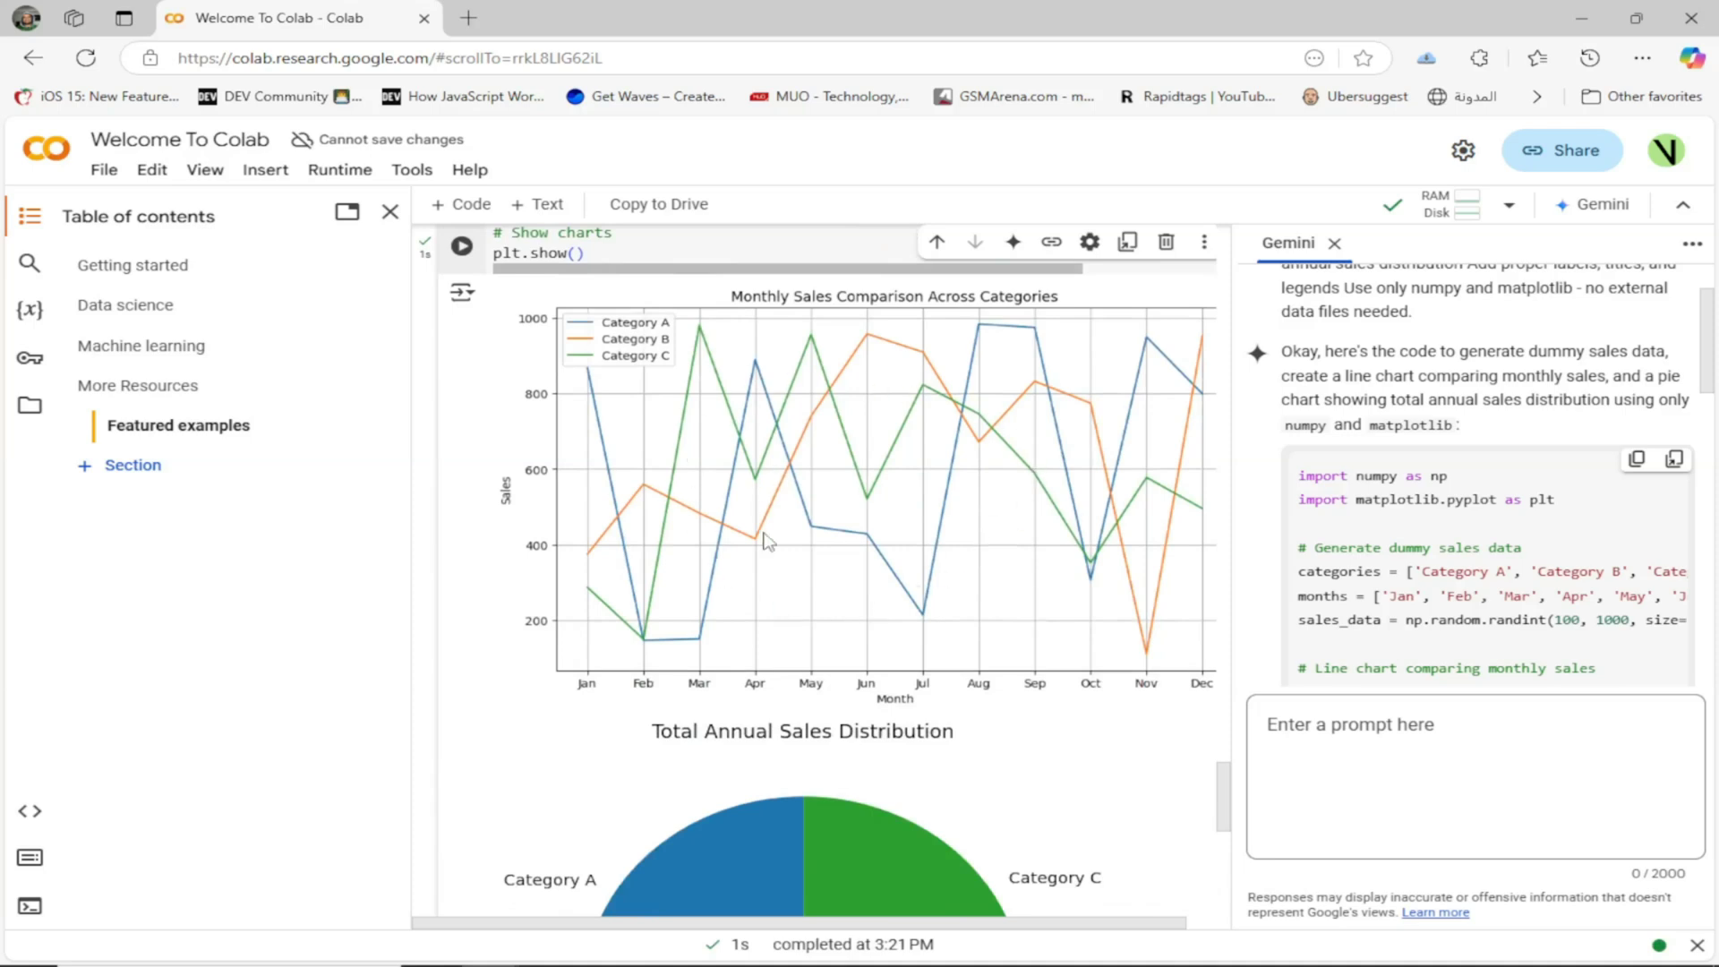
{"action": "scroll", "scroll_direction": "down", "scroll_amount": 3}
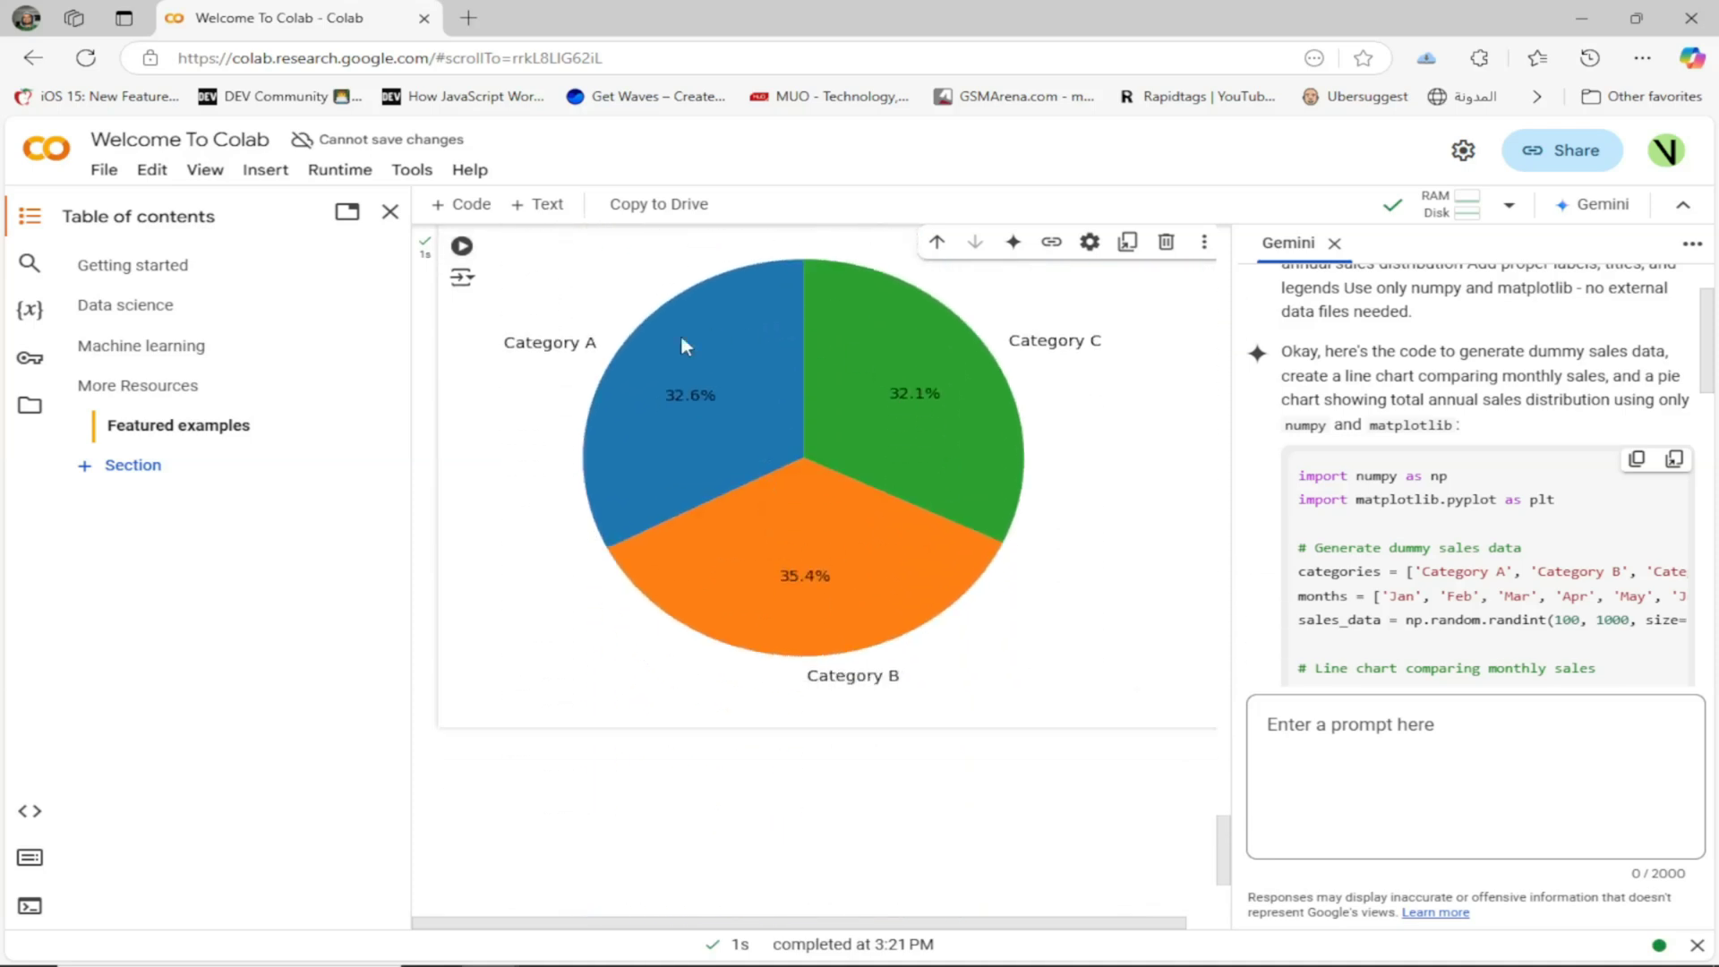
{"action": "scroll", "scroll_direction": "down", "scroll_amount": 3}
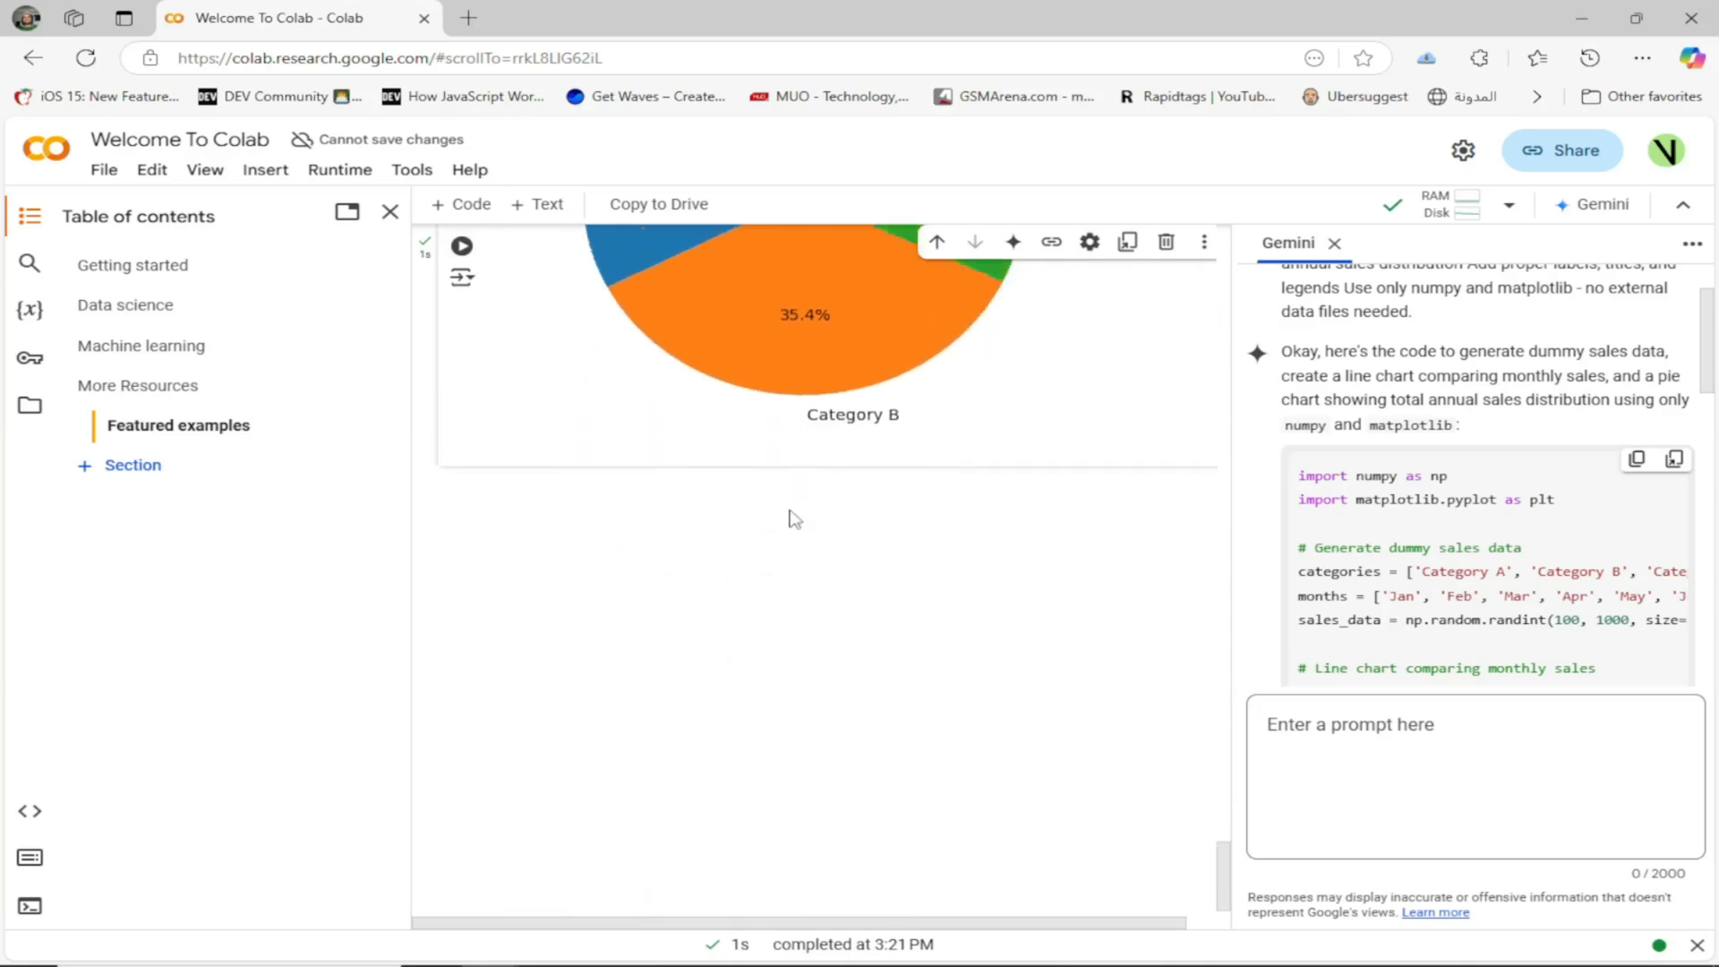
{"action": "scroll", "scroll_direction": "up", "scroll_amount": 3}
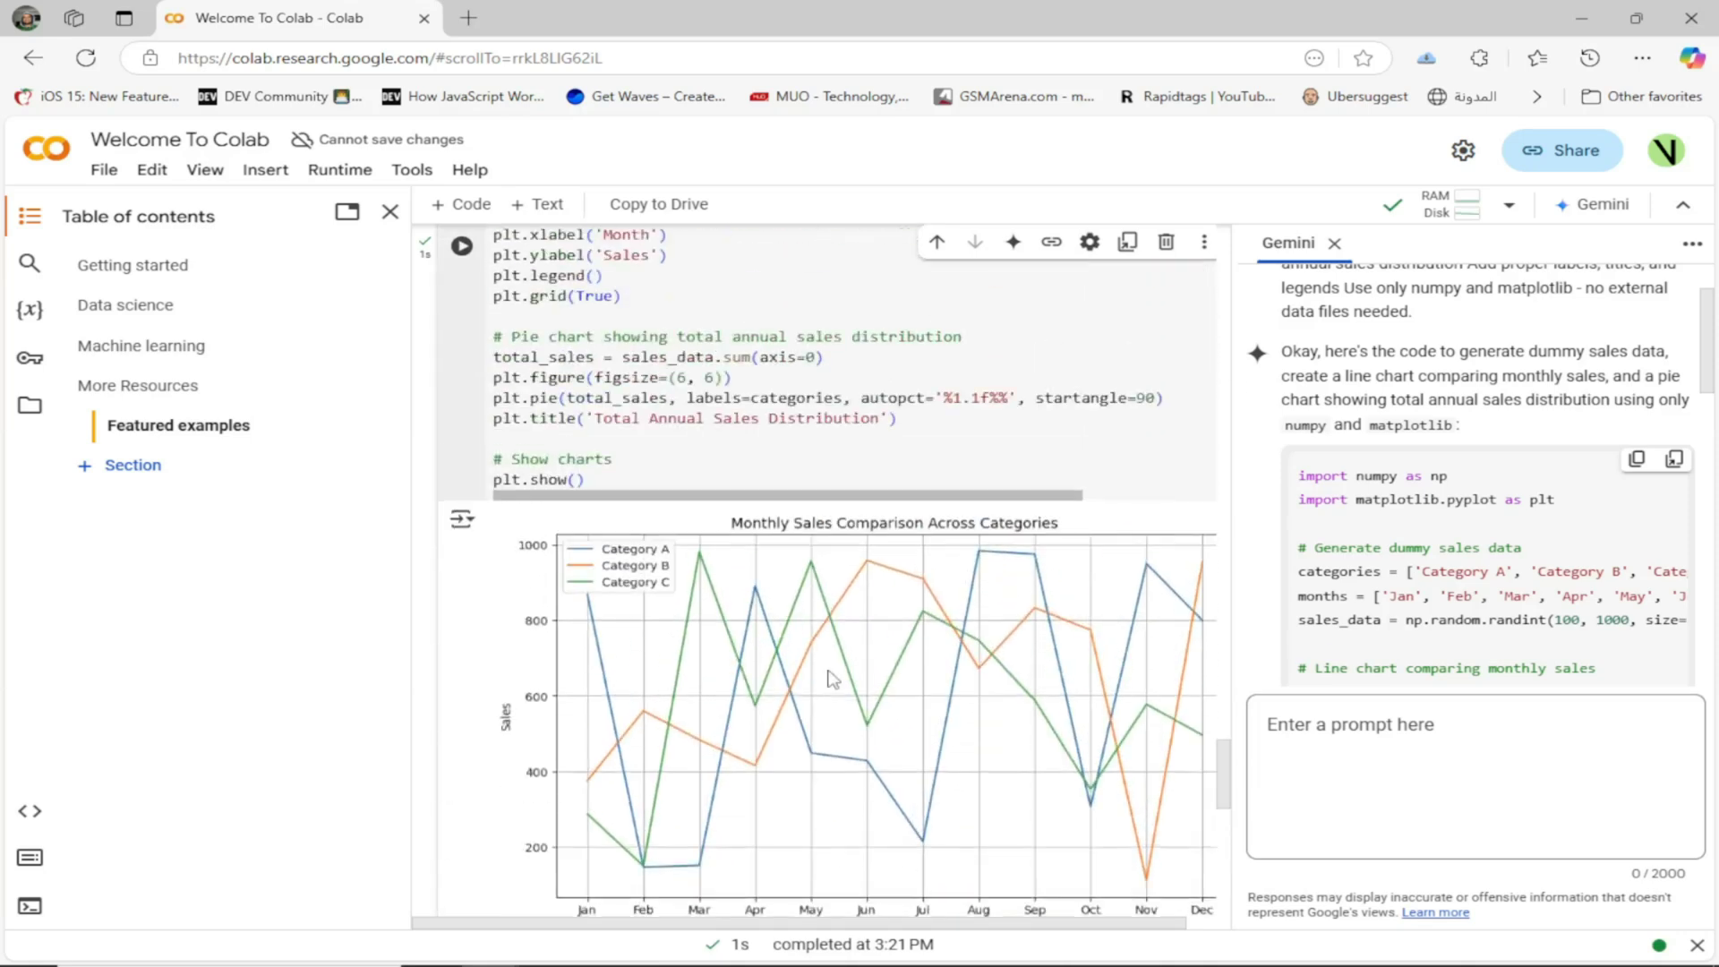
{"action": "scroll", "scroll_direction": "up", "scroll_amount": 3}
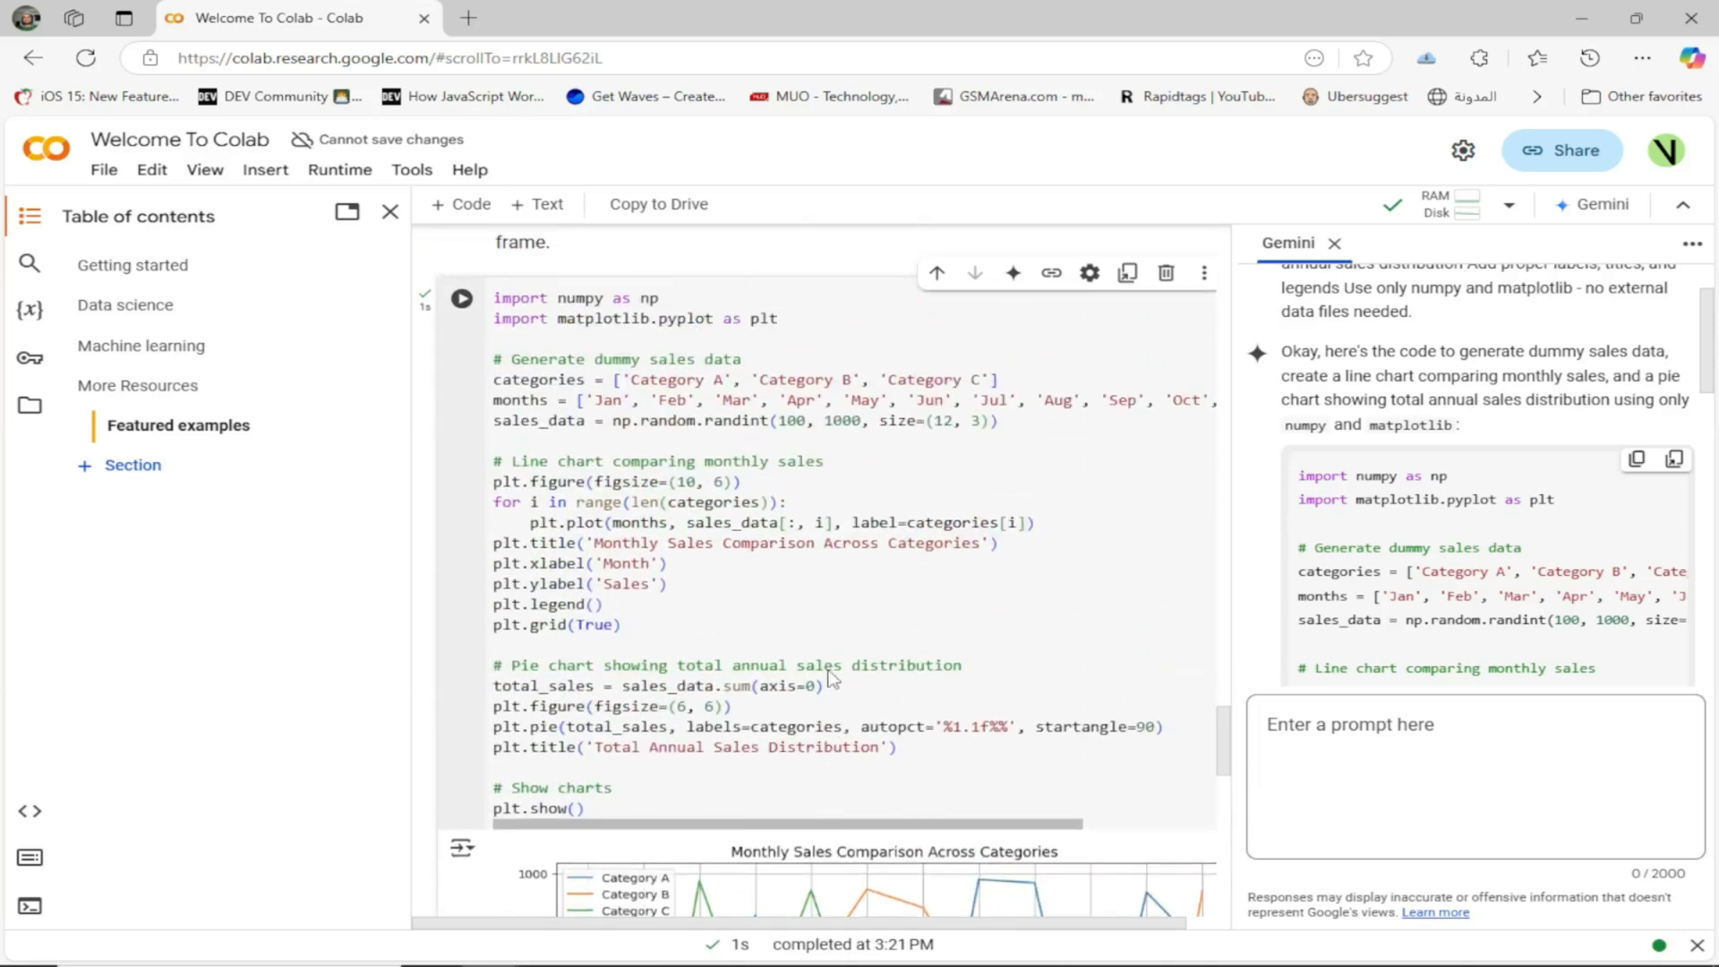